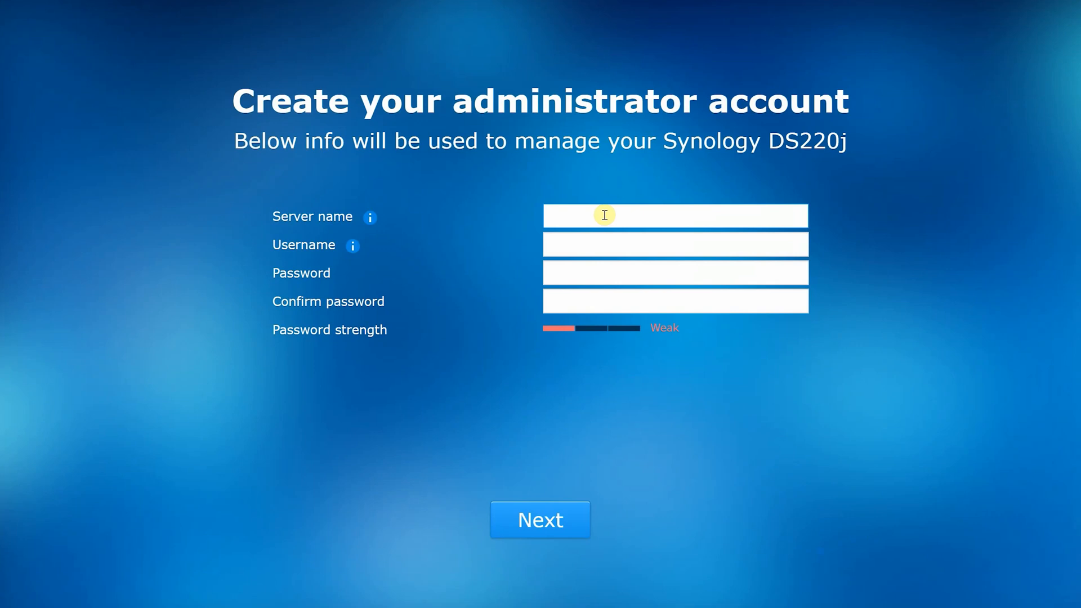
# Create the admin account with server name SYNOLOGY, username admin and a confirmed password
pyautogui.write('SYNOLOGY')
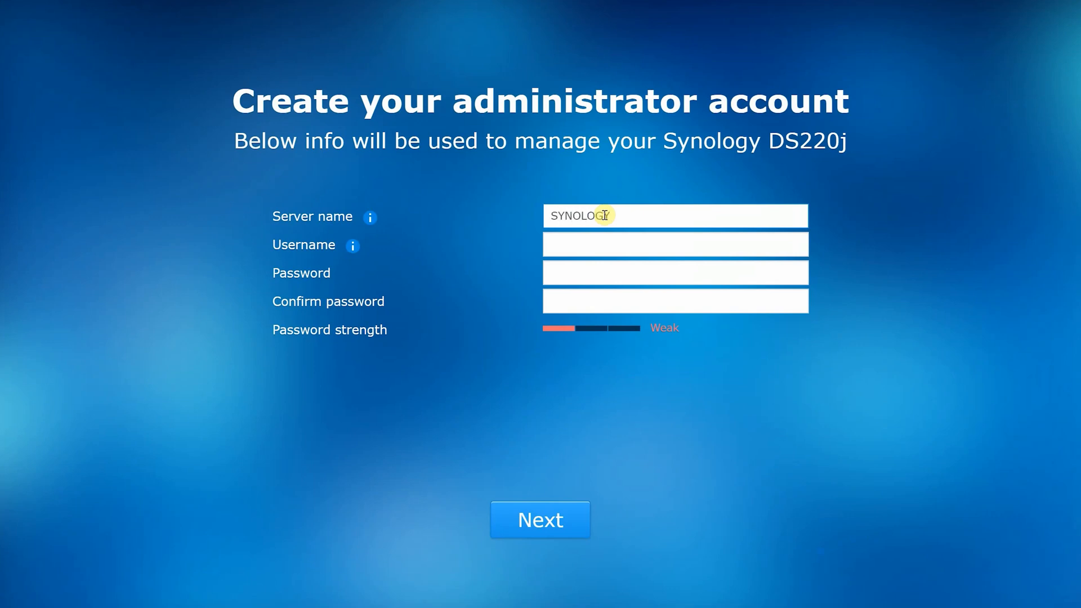
pyautogui.write('admin')
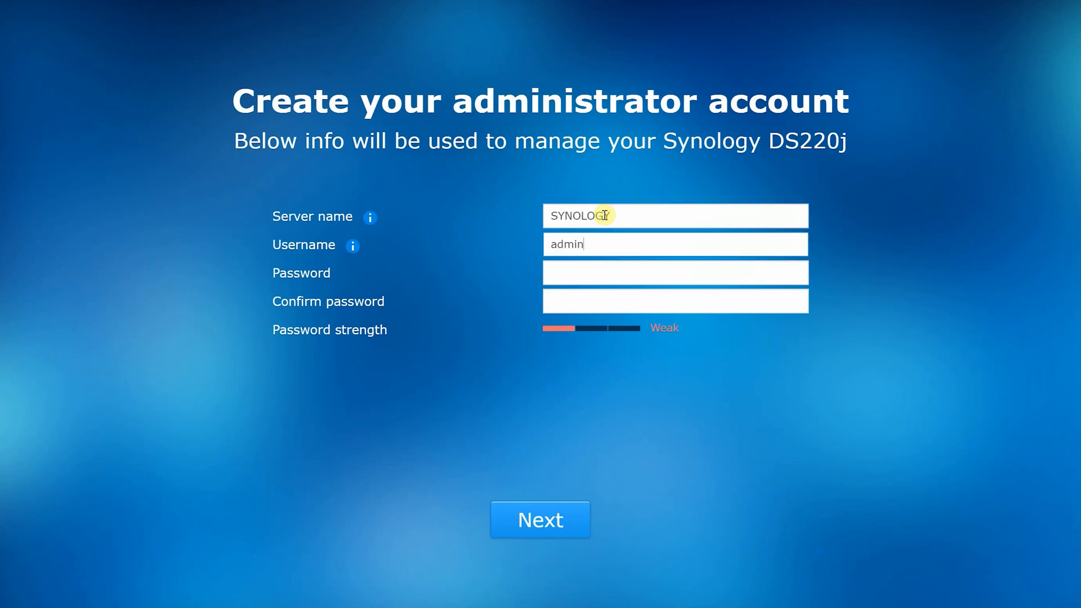
pyautogui.click(674, 271)
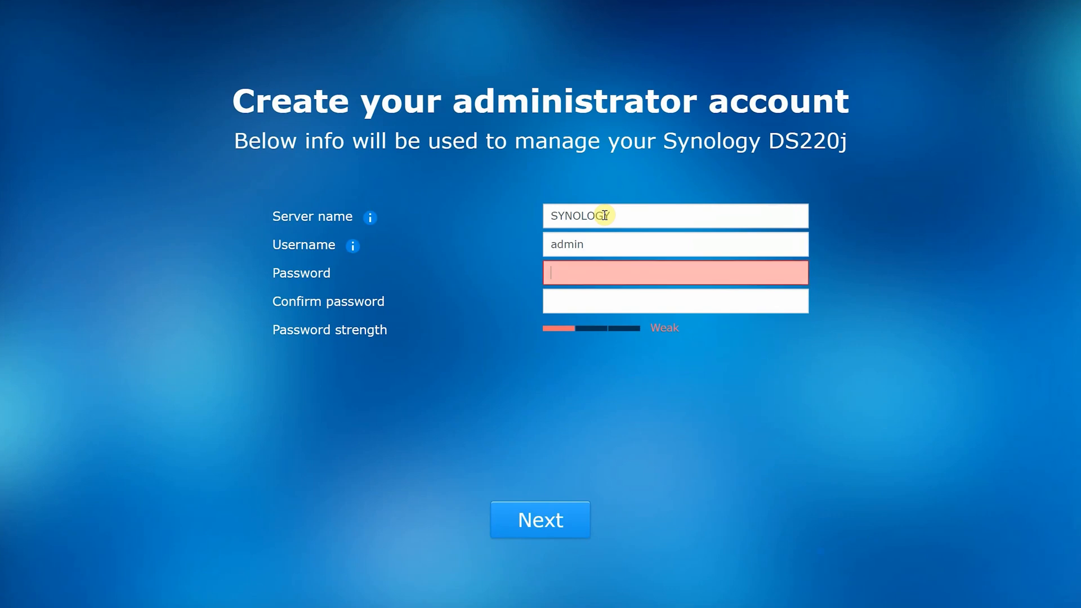
pyautogui.write('•')
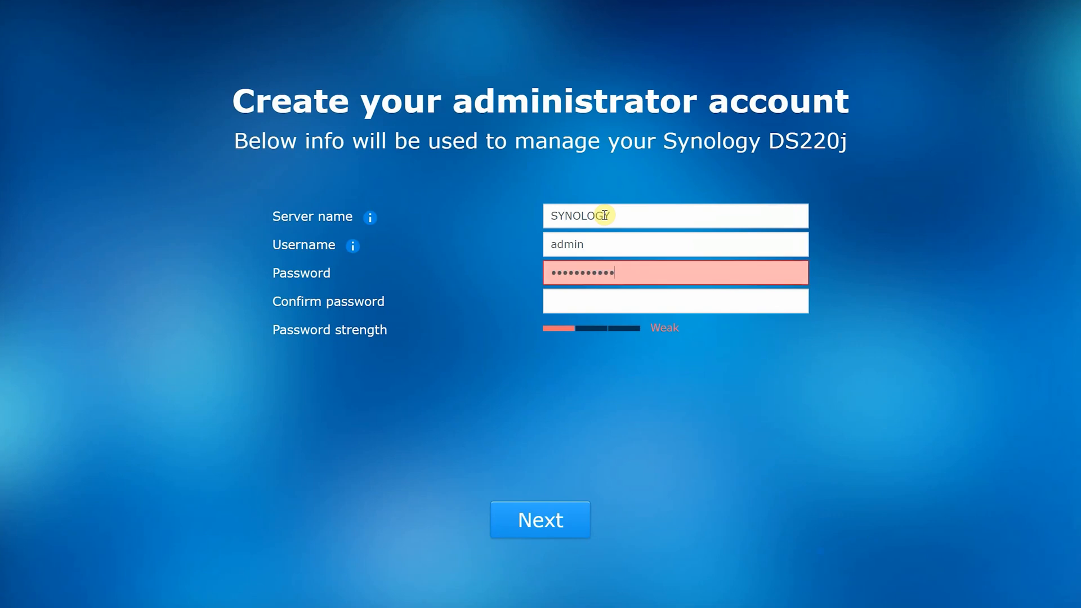
pyautogui.click(540, 519)
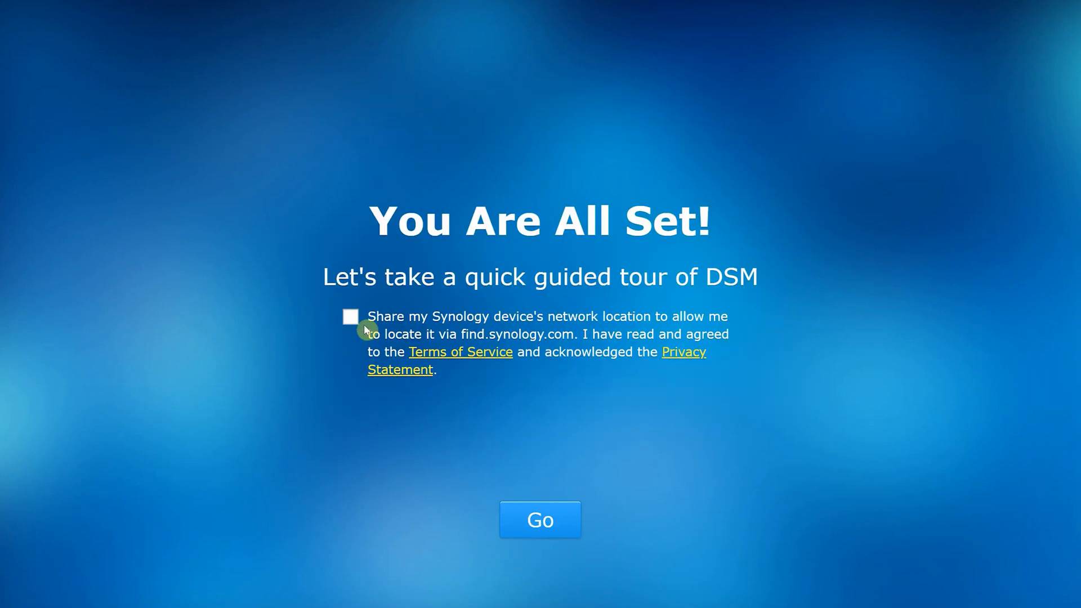
# Enter DSM from the setup completion screen and dismiss the Smart Update notice
pyautogui.click(540, 519)
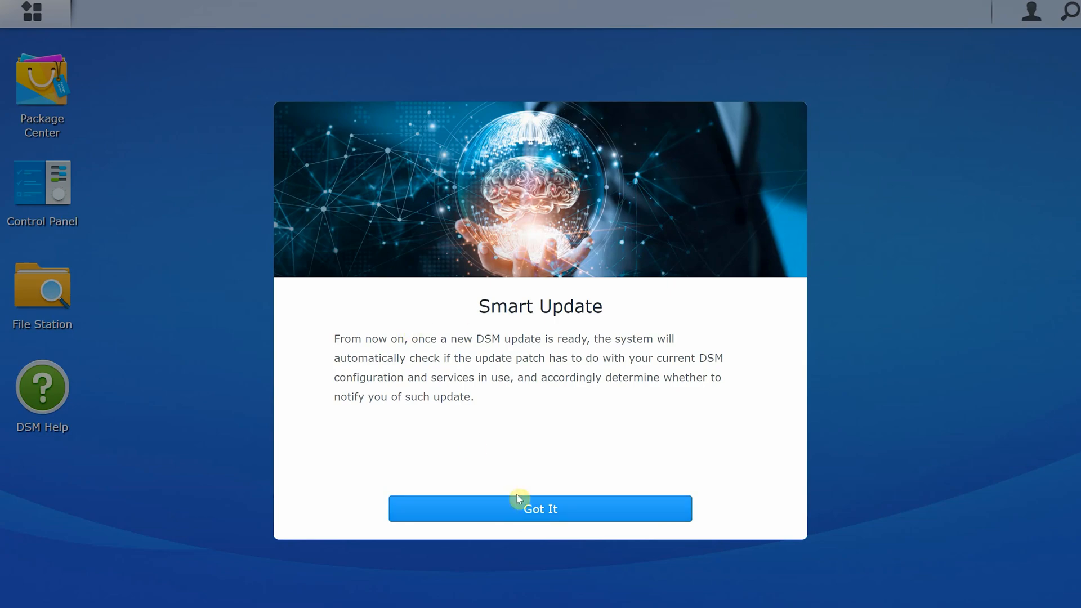
pyautogui.click(540, 509)
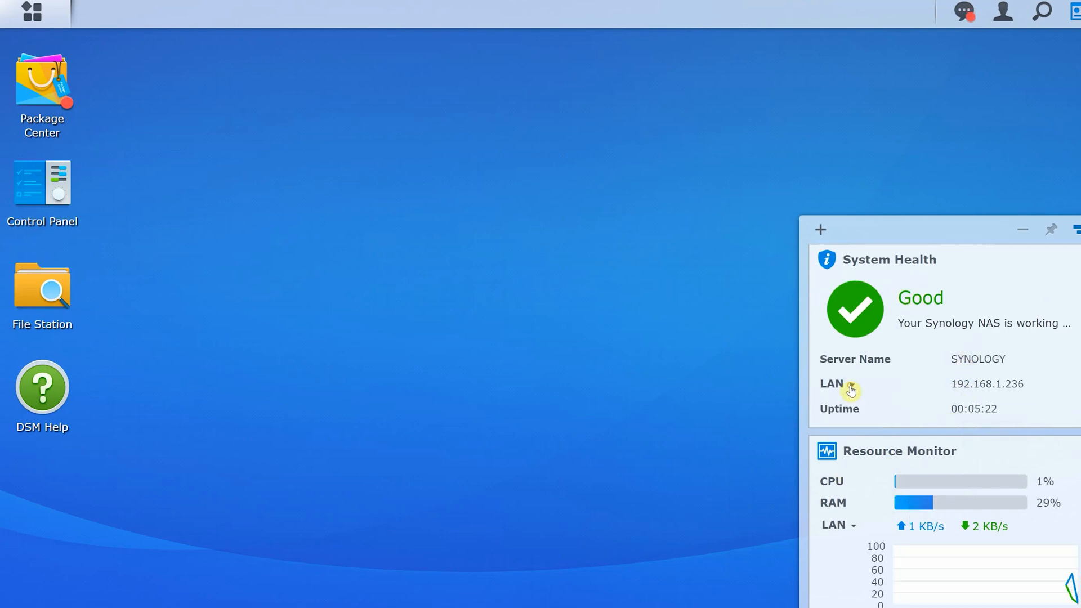
pyautogui.click(1002, 12)
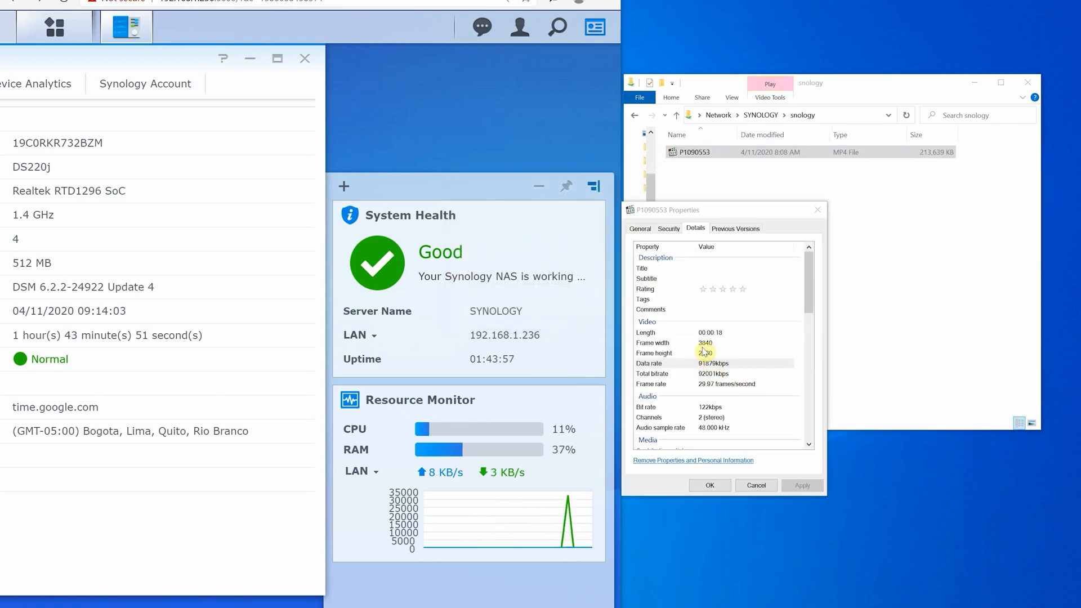
# Close the video's properties, play P1090553.MP4 from the NAS share, and close the player
pyautogui.click(713, 363)
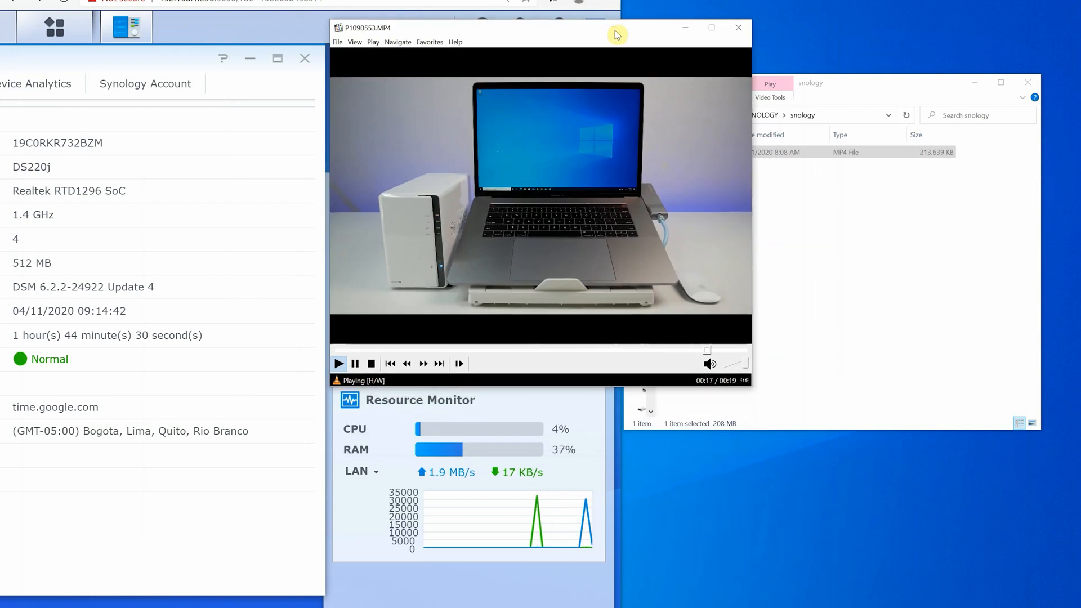
pyautogui.click(338, 363)
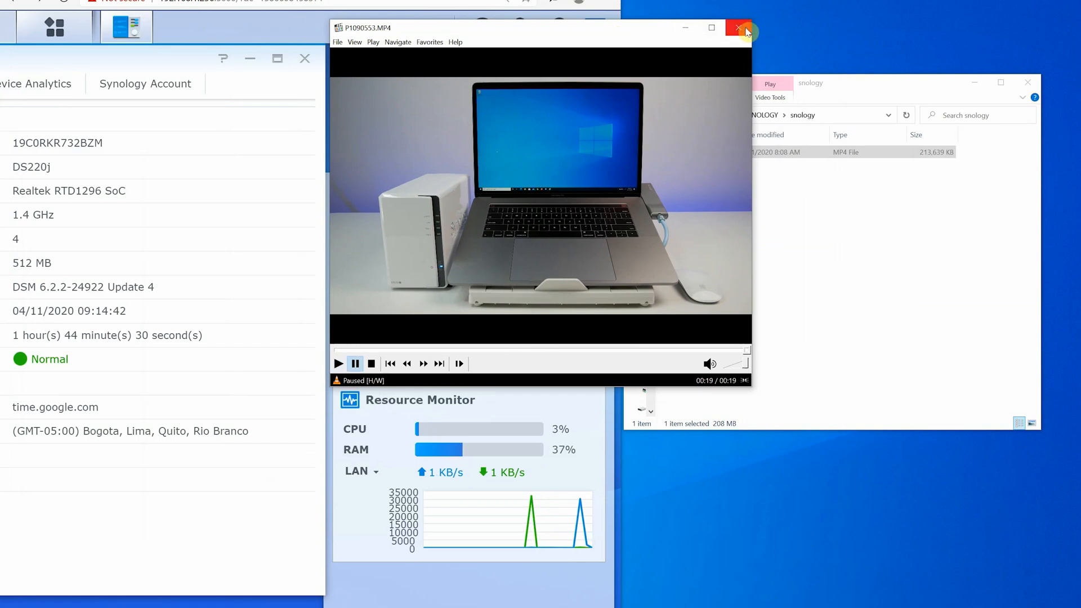
pyautogui.click(738, 31)
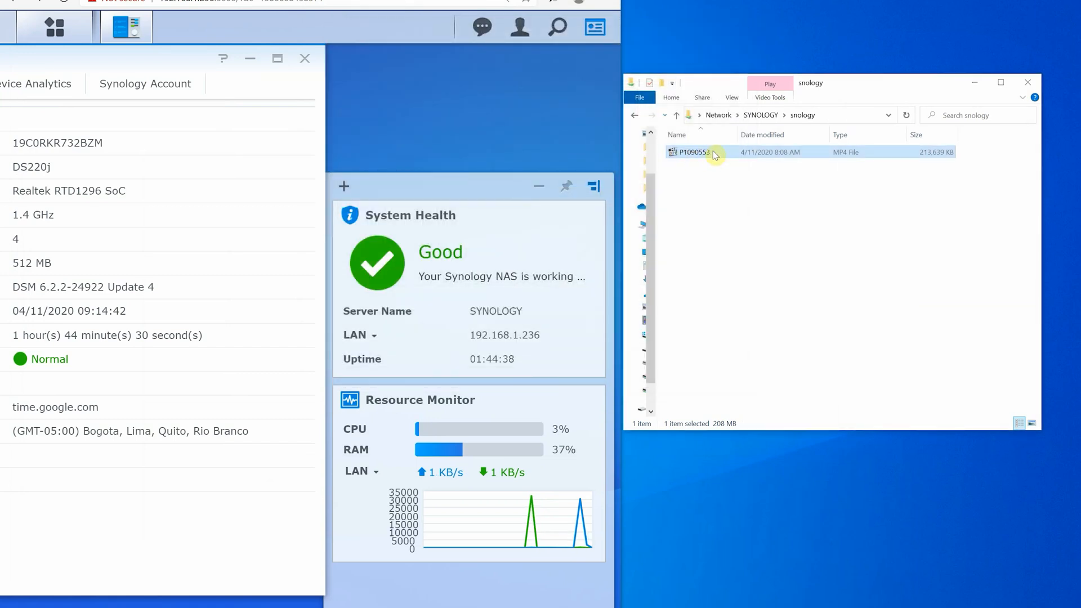
pyautogui.doubleClick(693, 152)
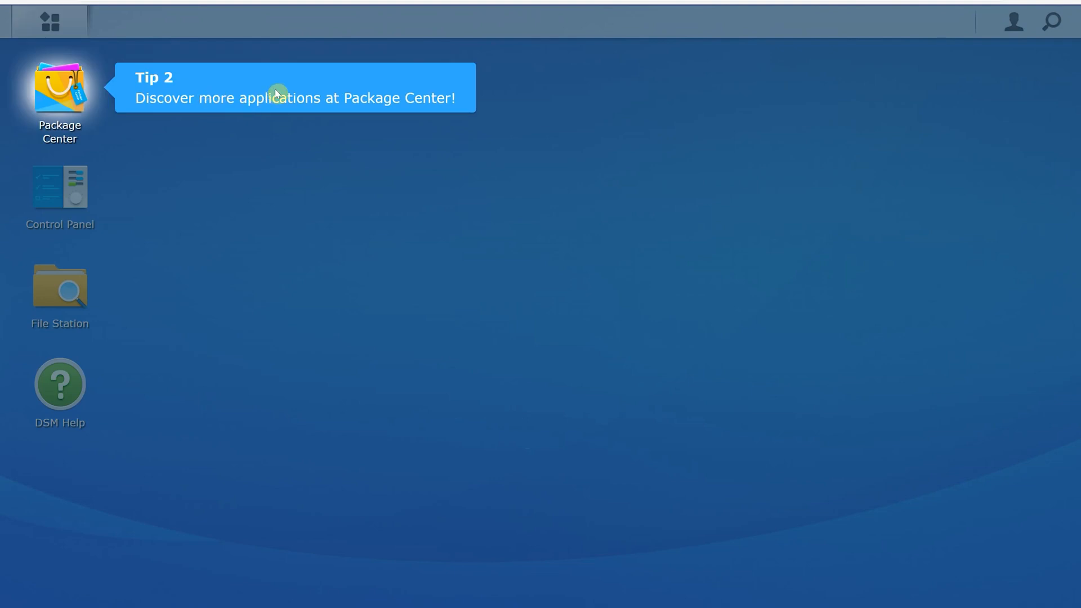
pyautogui.moveTo(411, 85)
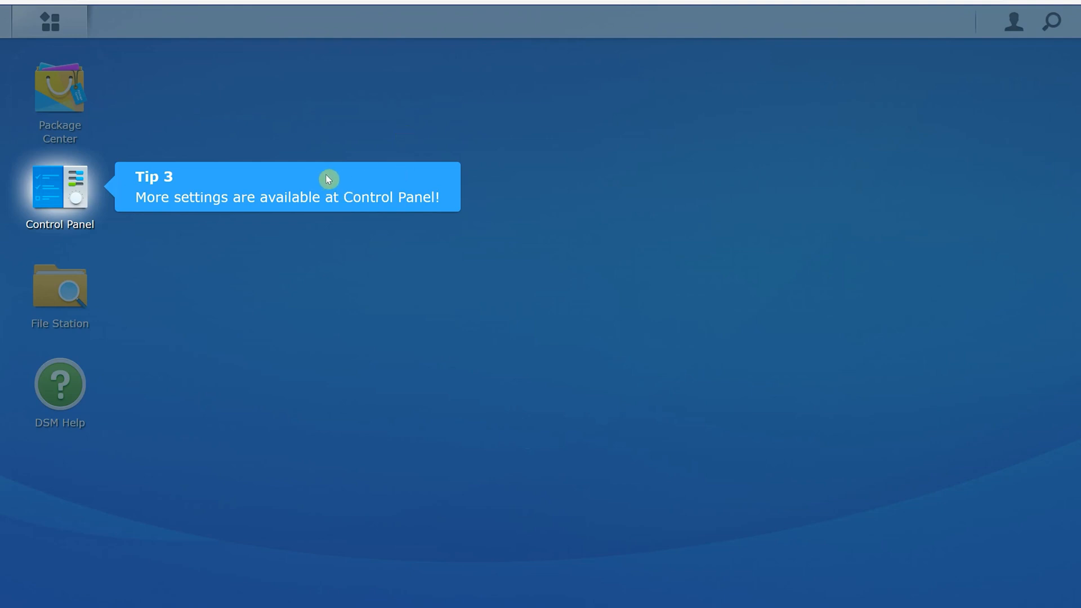
pyautogui.moveTo(353, 185)
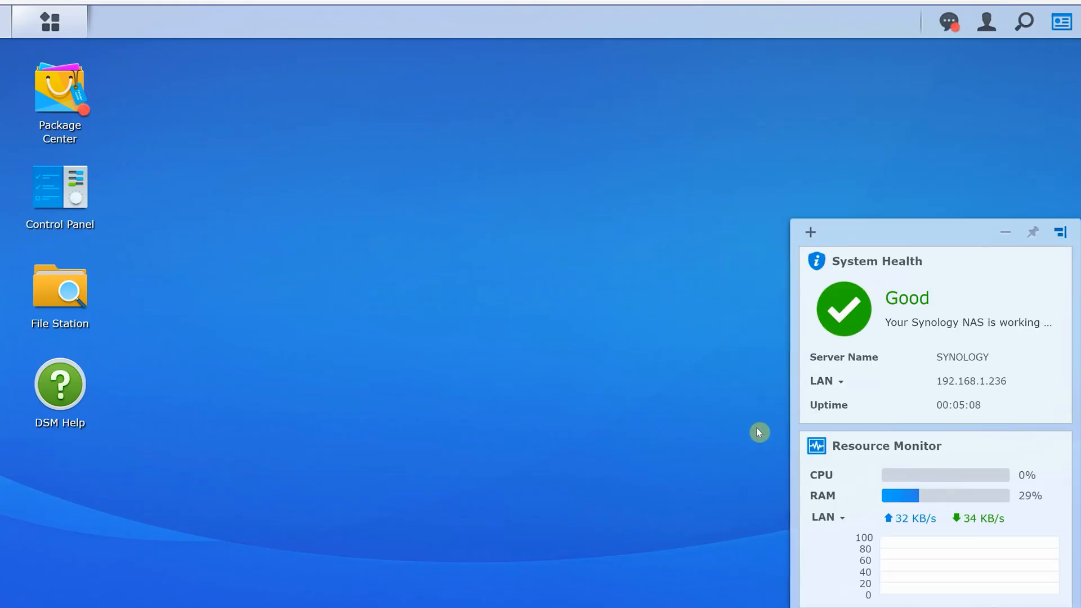
pyautogui.moveTo(767, 433)
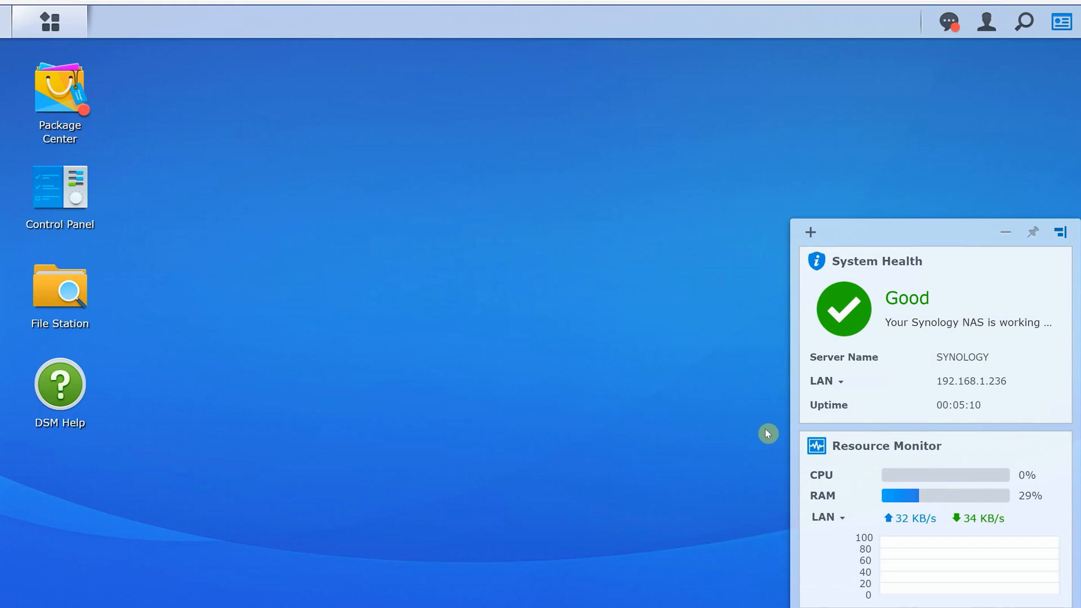
pyautogui.moveTo(930, 409)
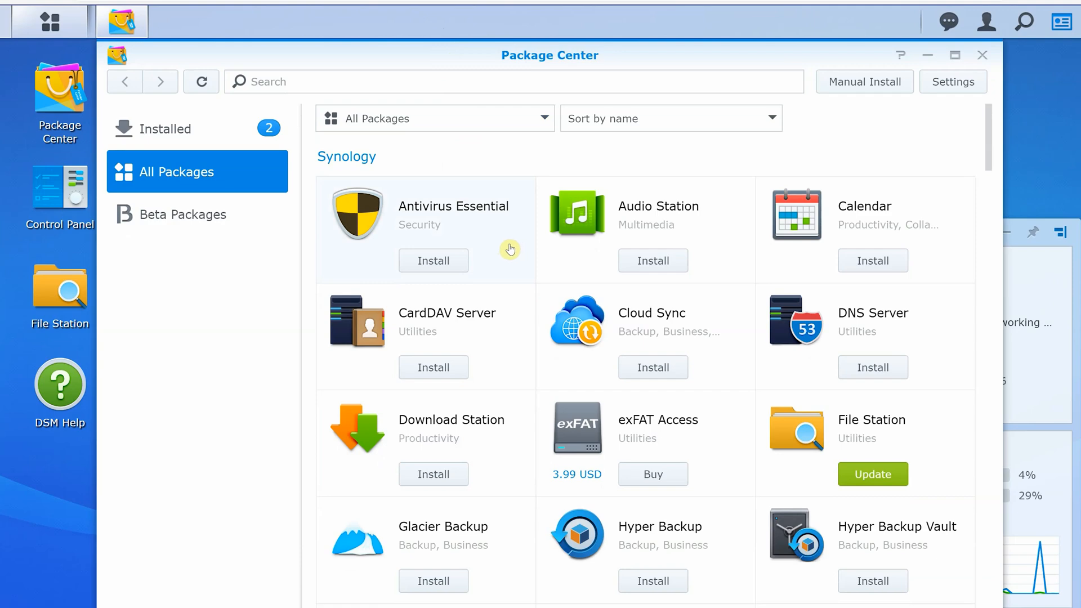
pyautogui.moveTo(993, 148)
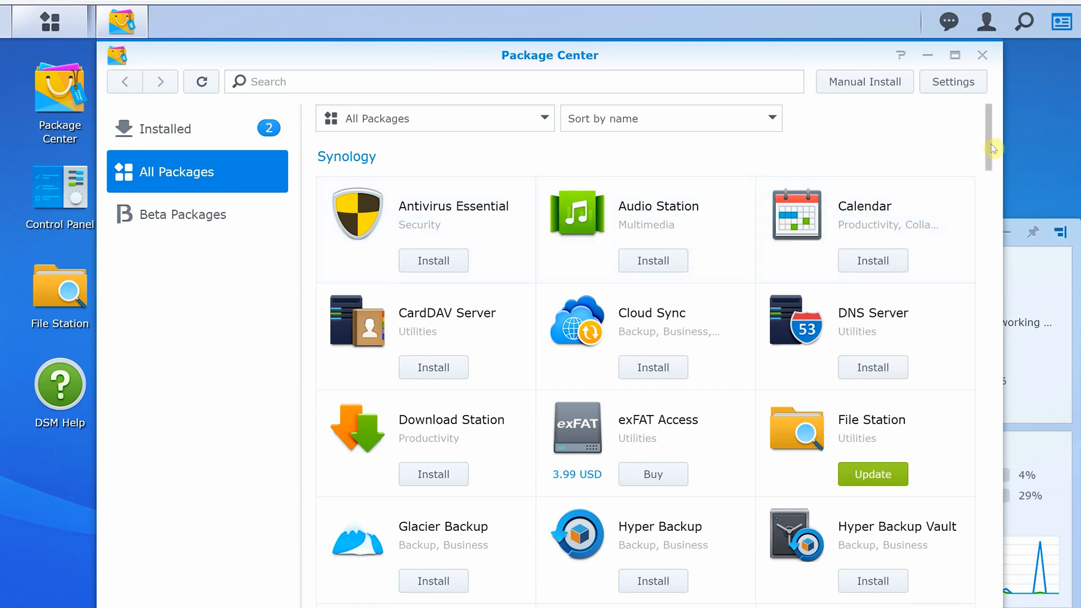
# Scroll the Package Center listing down to the third-party packages
pyautogui.scroll(-3)
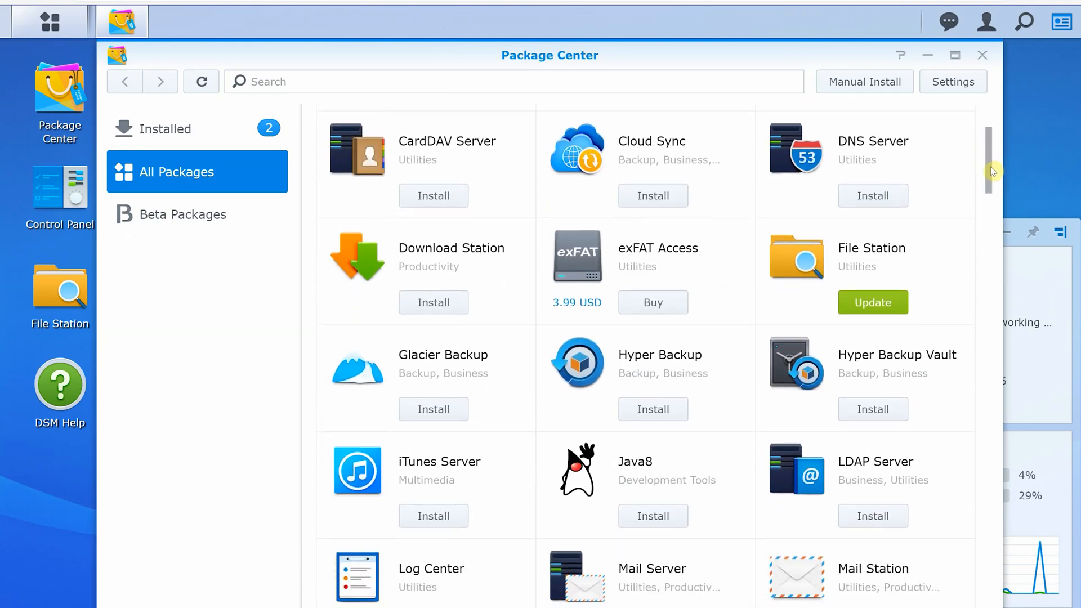
pyautogui.scroll(-3)
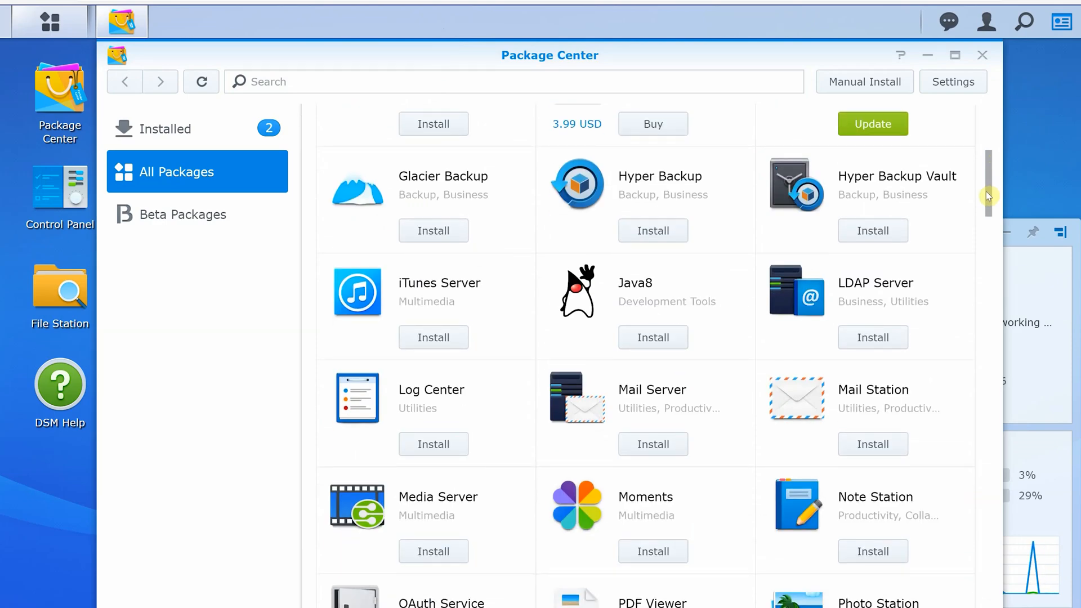
pyautogui.scroll(-3)
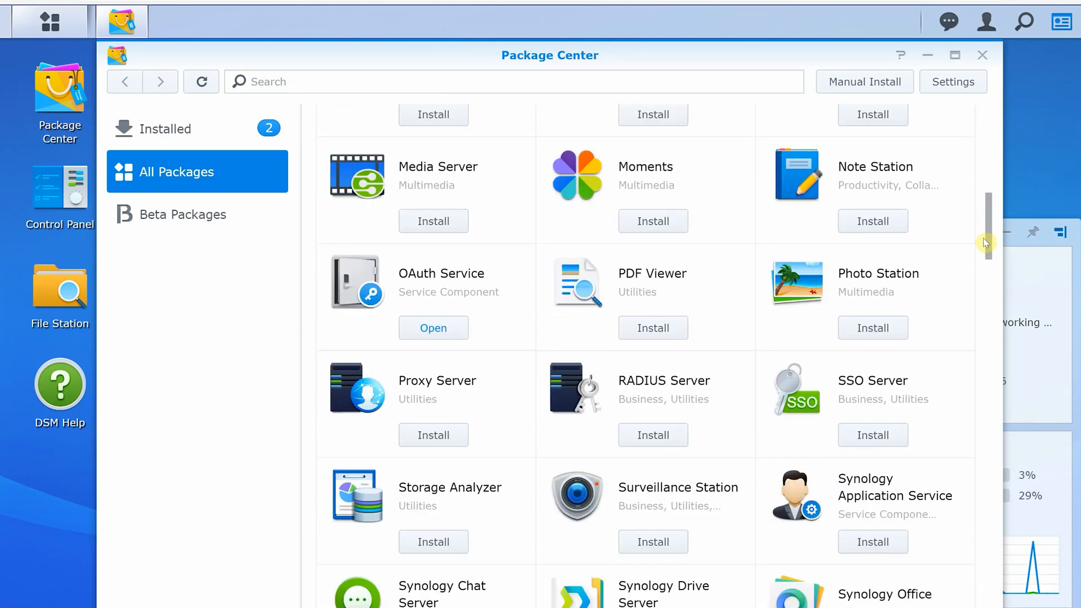
pyautogui.scroll(-3)
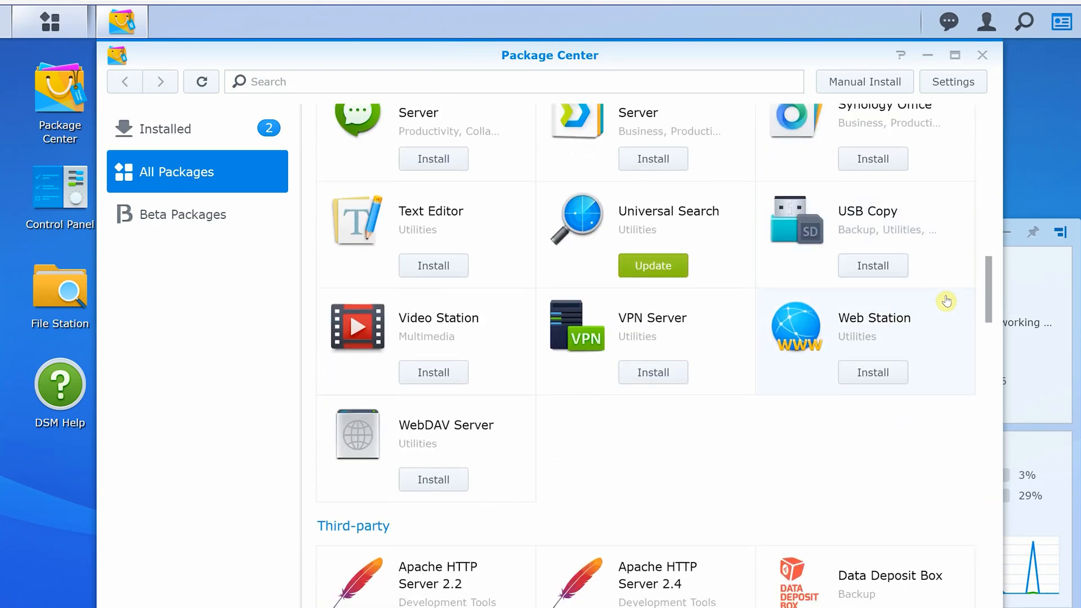
pyautogui.scroll(-3)
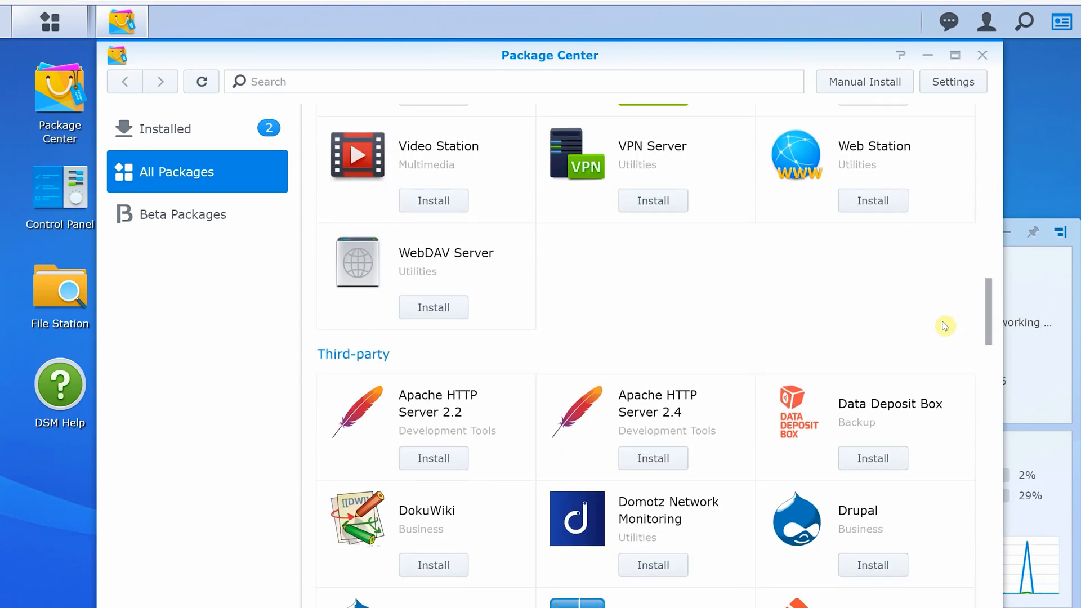
pyautogui.scroll(-3)
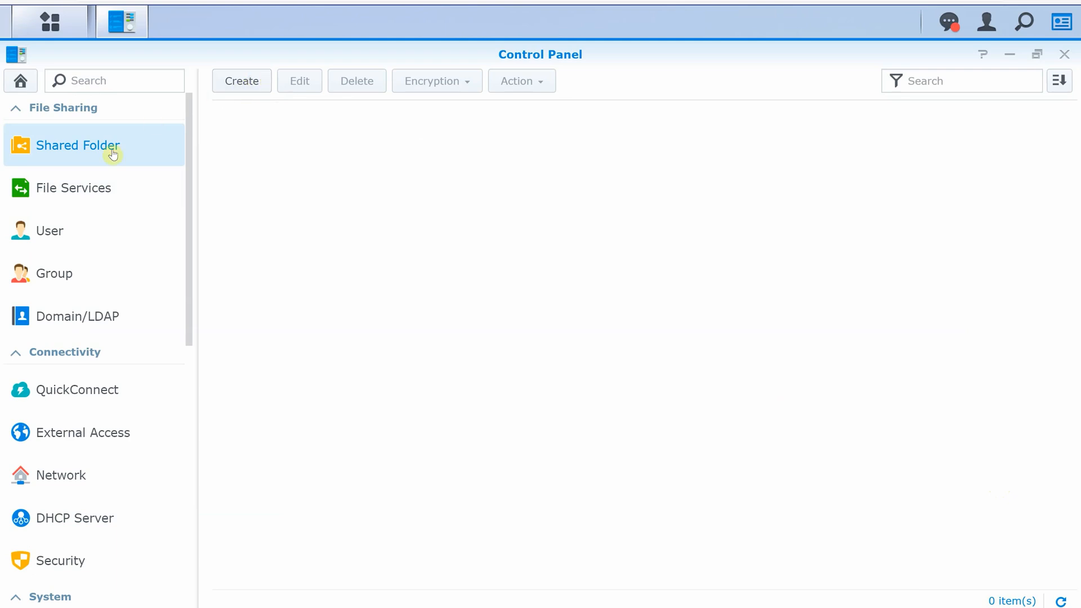
# Browse File Services: rsync, network discovery, then back to SMB settings
pyautogui.click(72, 188)
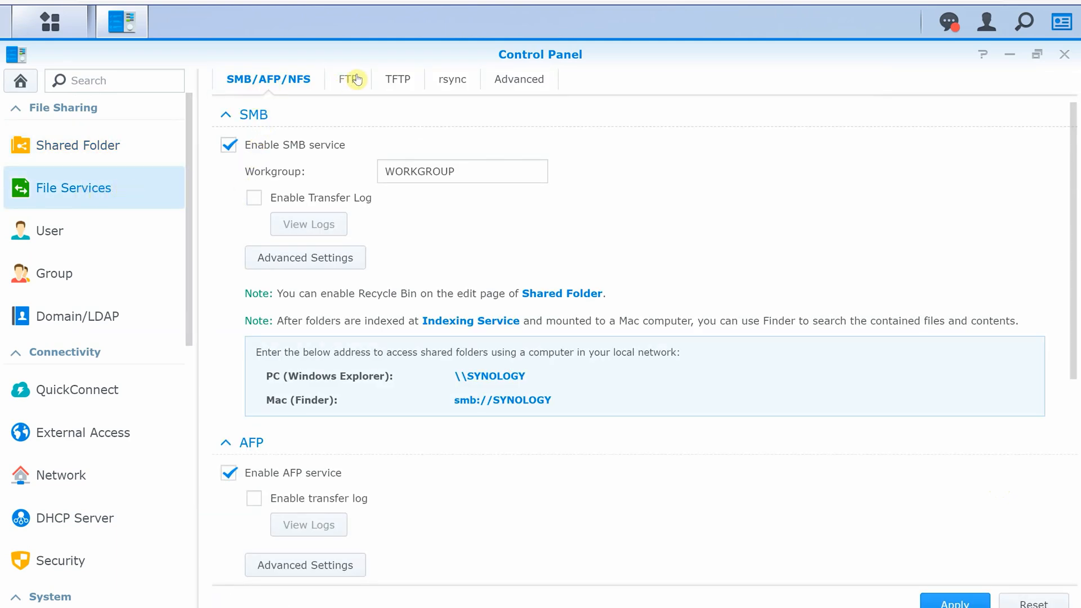
pyautogui.click(442, 79)
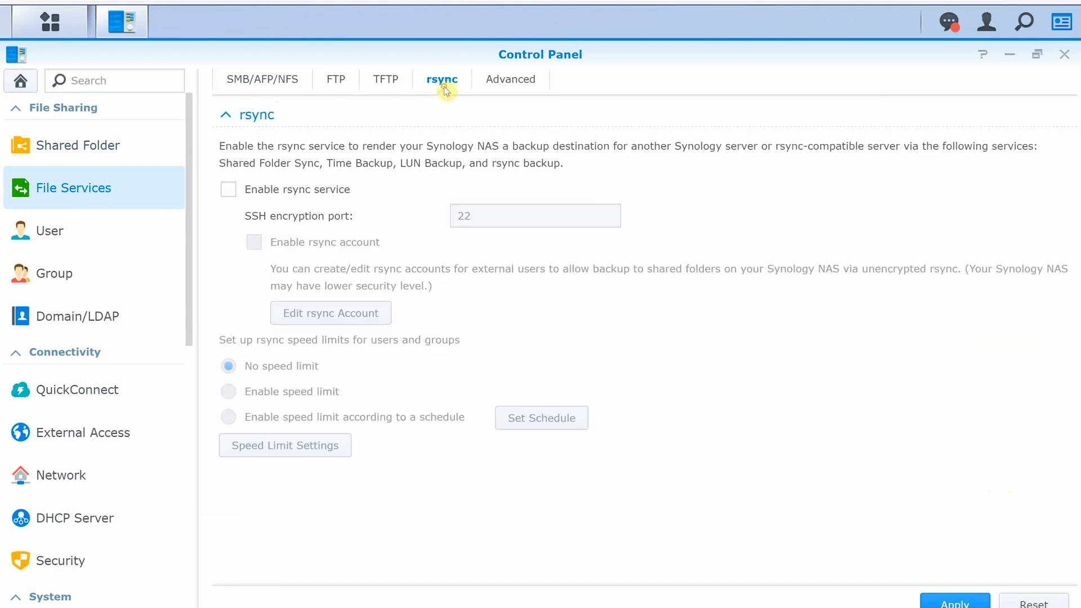
pyautogui.click(510, 79)
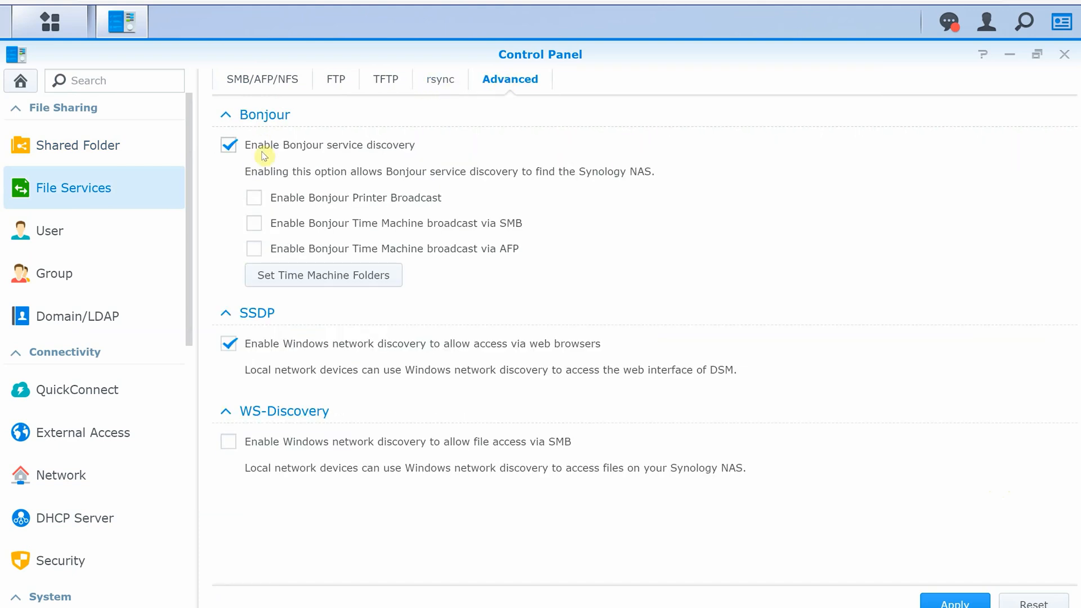
pyautogui.click(262, 79)
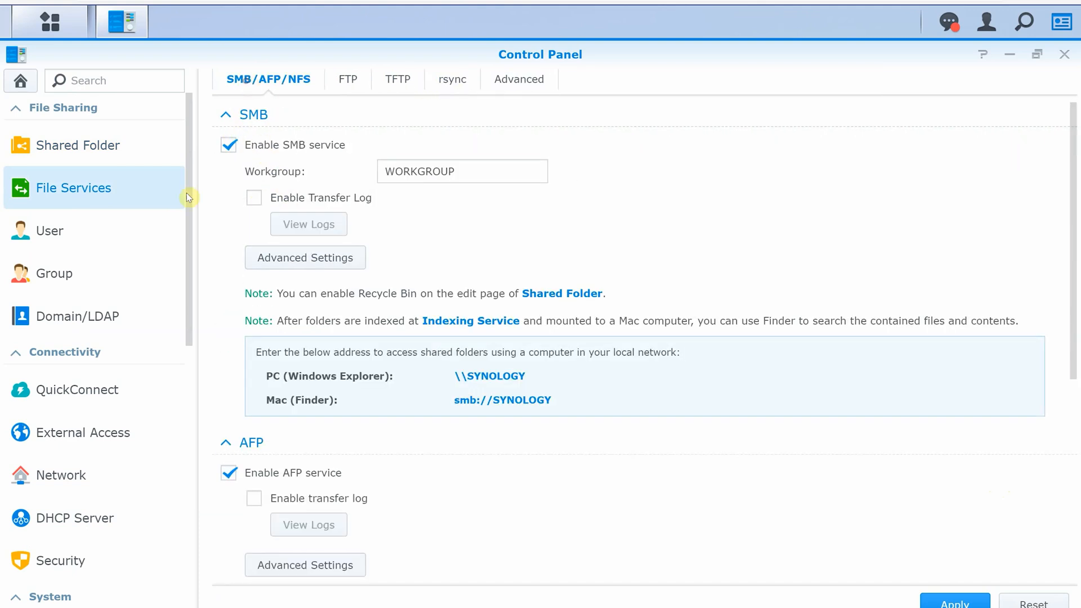
# Review user accounts, password rules, user groups and domain joining settings
pyautogui.click(49, 230)
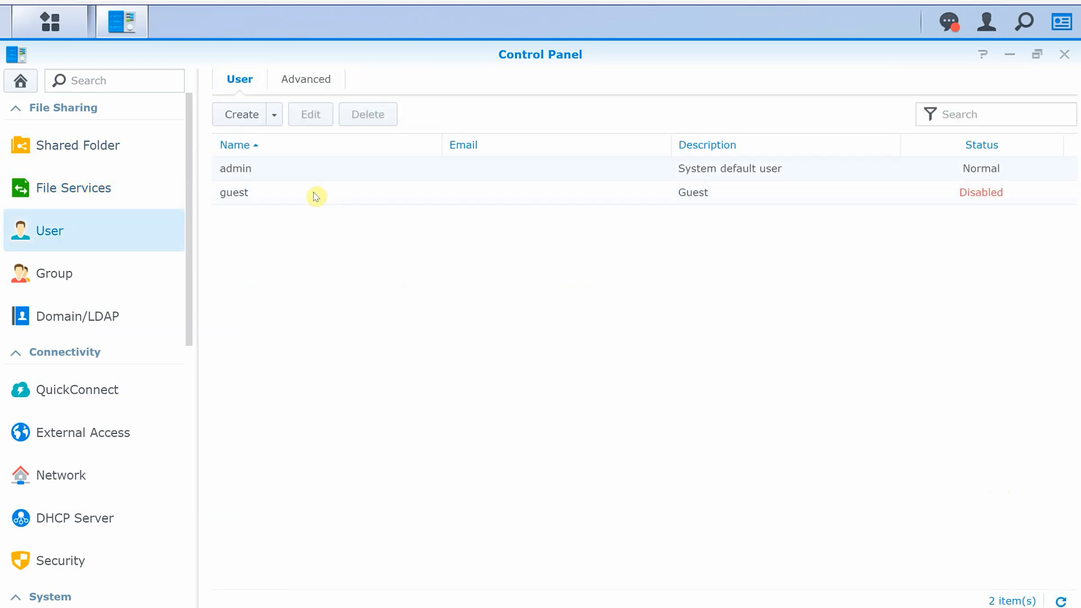
pyautogui.click(305, 79)
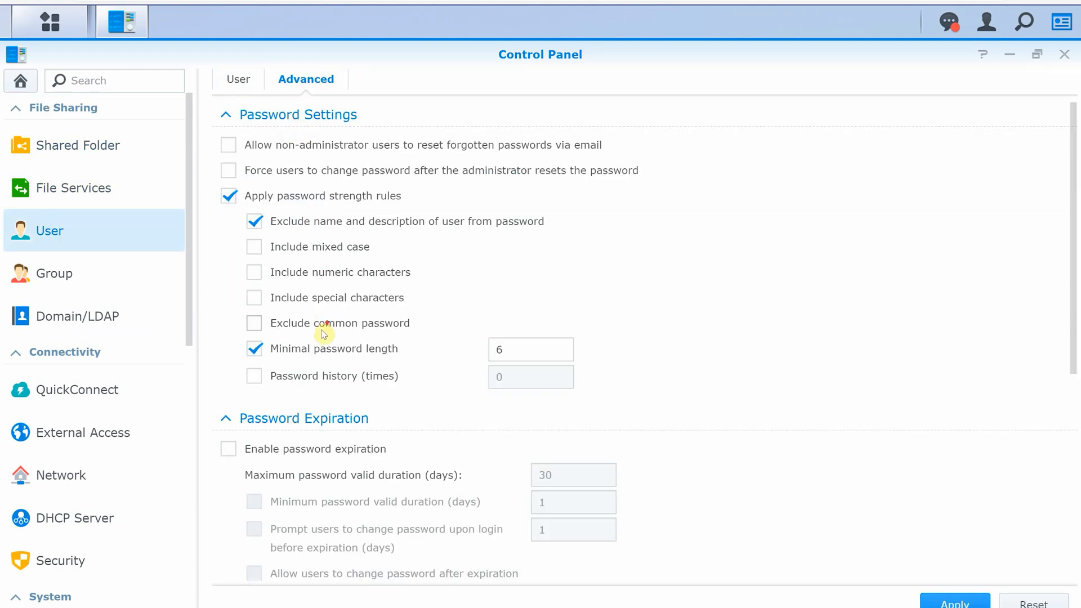
pyautogui.click(54, 273)
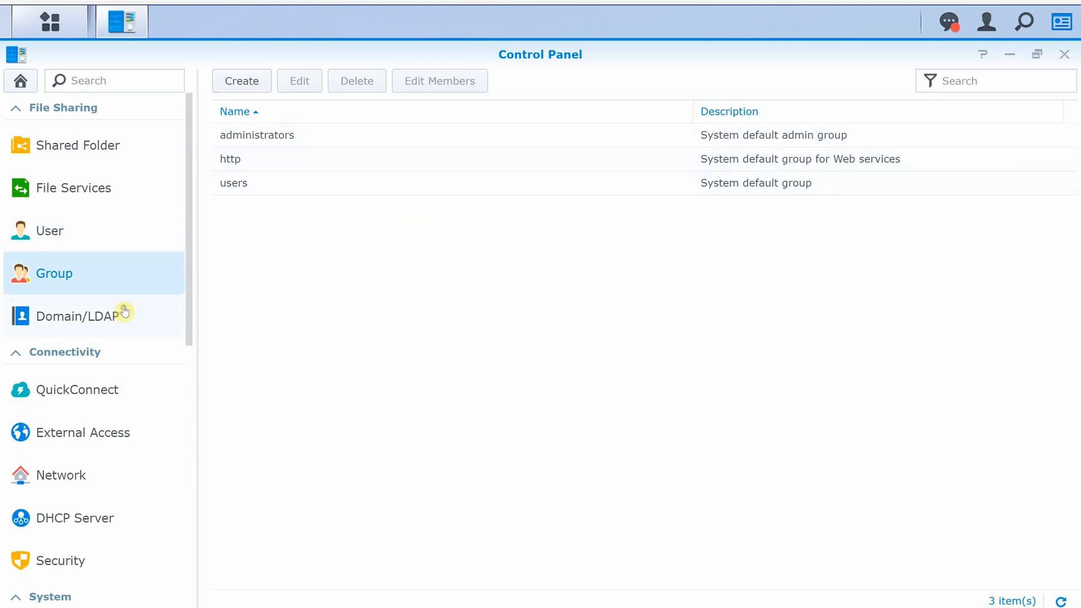
pyautogui.click(77, 315)
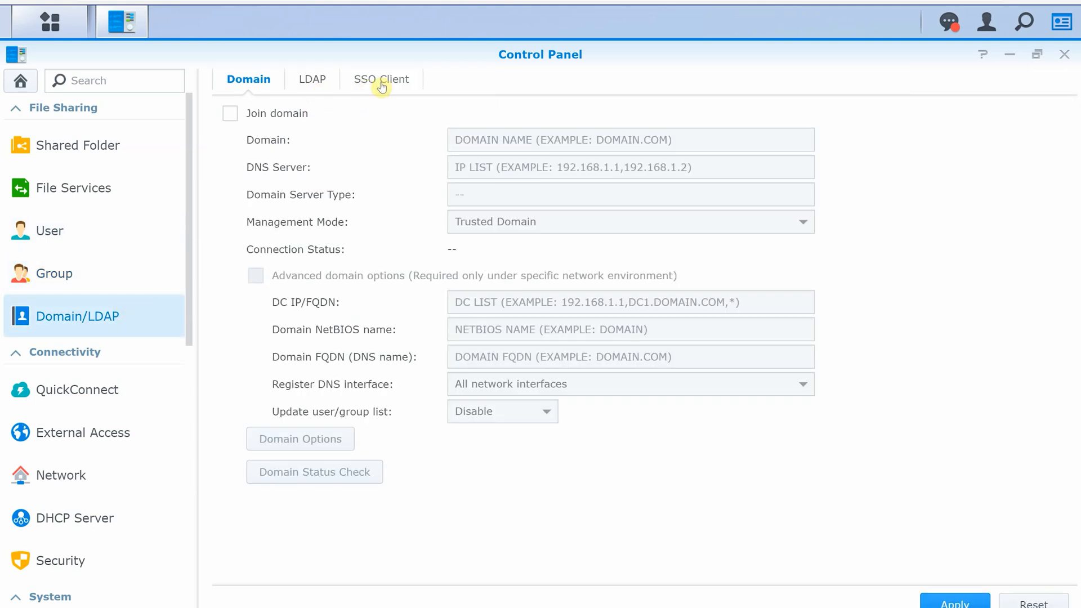
# View QuickConnect, External Access DDNS, and Network general settings and interfaces
pyautogui.click(77, 390)
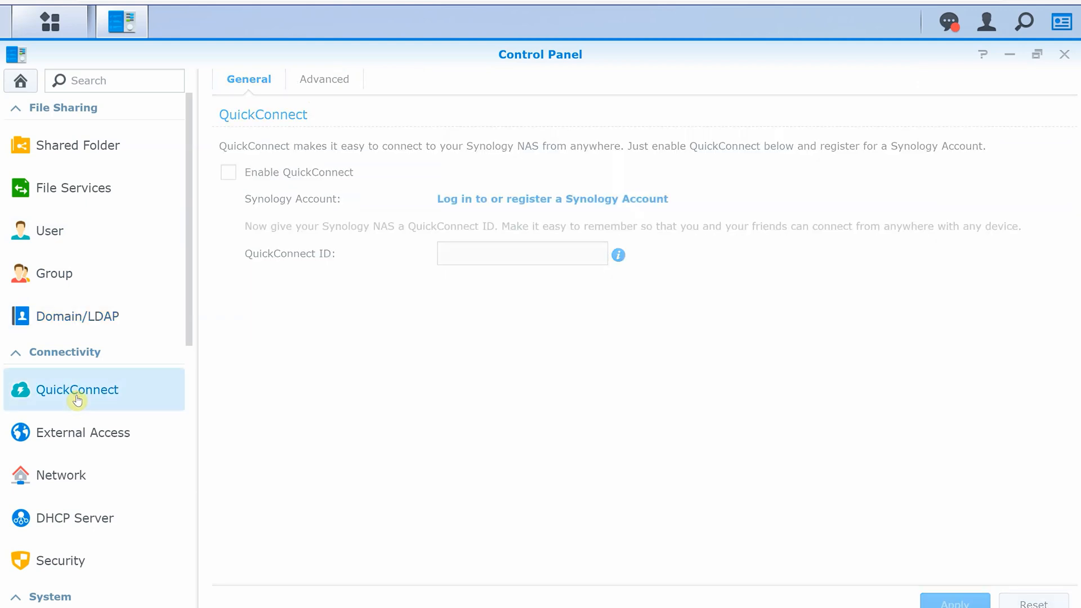
pyautogui.moveTo(77, 432)
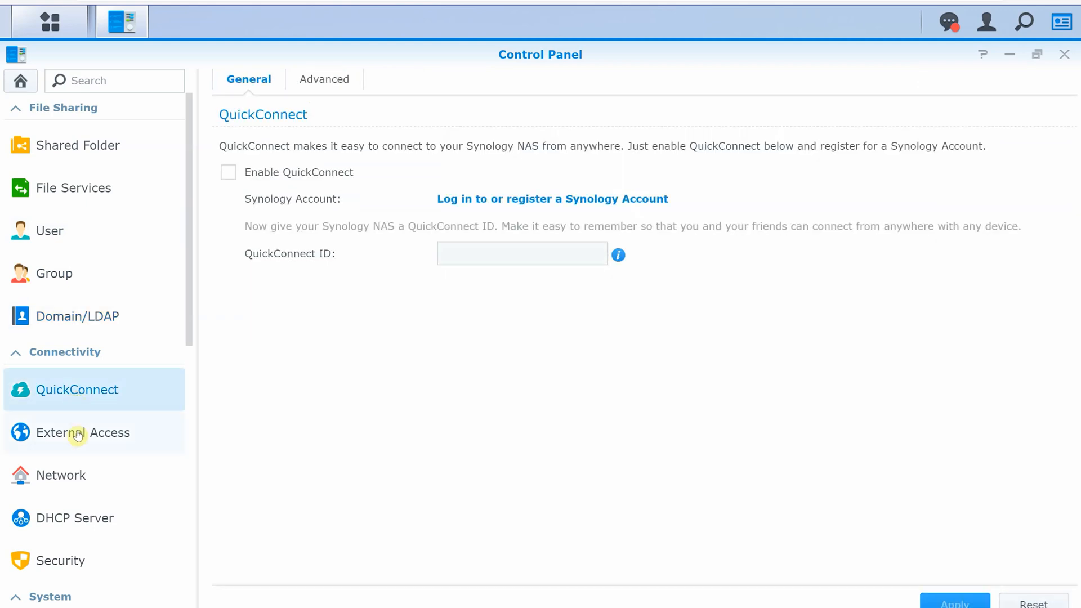
pyautogui.click(82, 432)
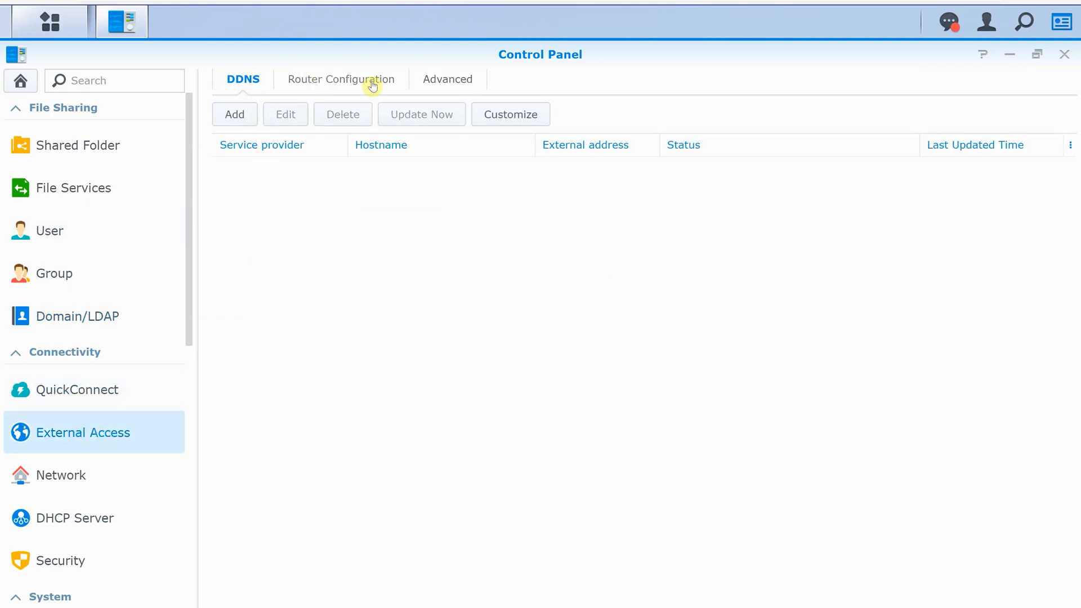
pyautogui.click(60, 474)
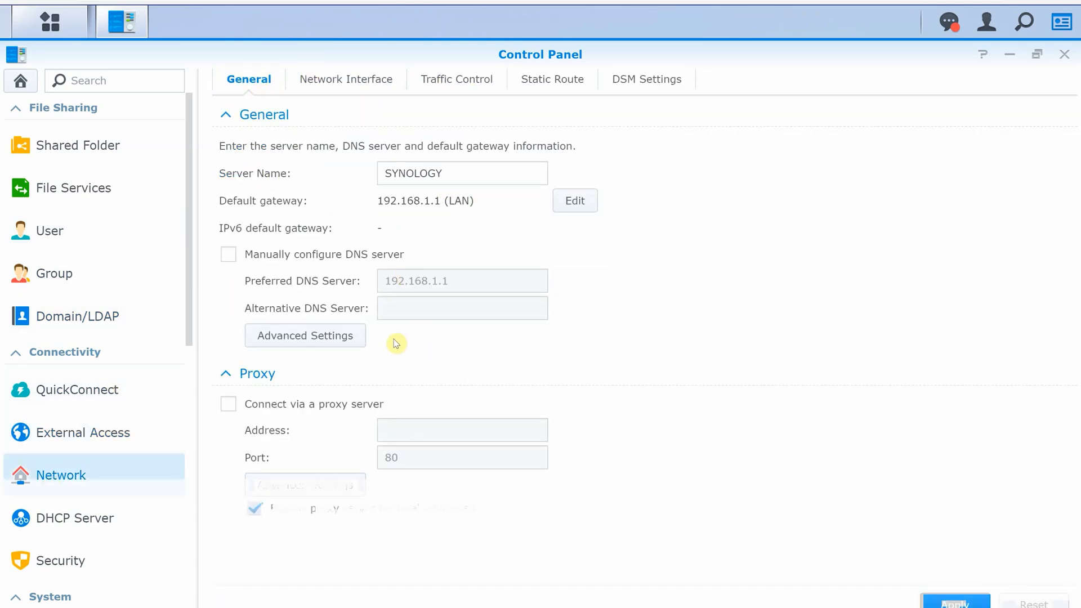
pyautogui.click(346, 79)
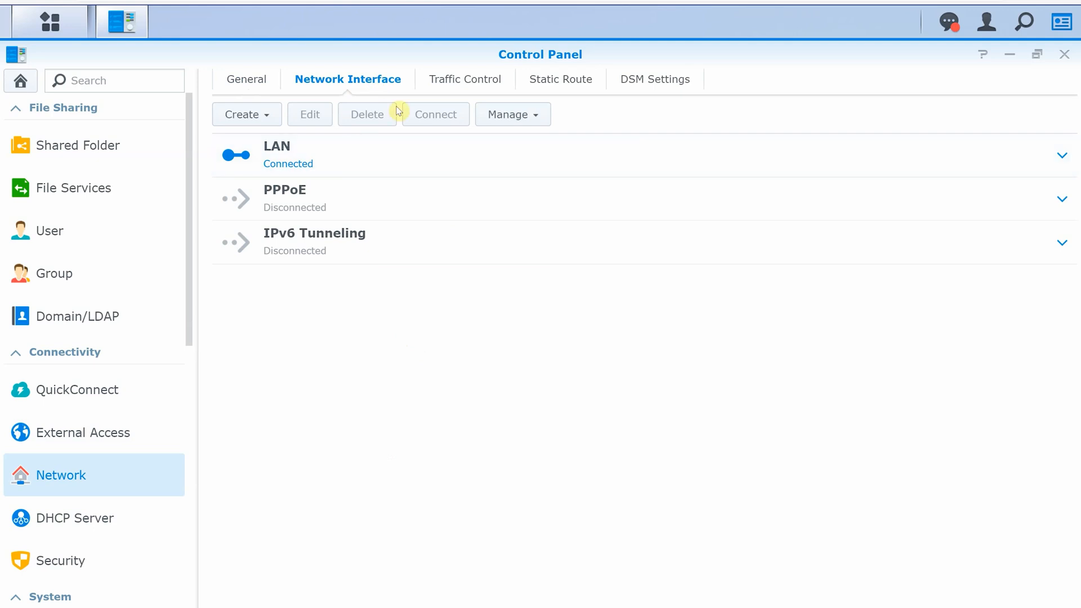
# View Network traffic control, static routes and DSM settings, then DHCP Server
pyautogui.click(457, 79)
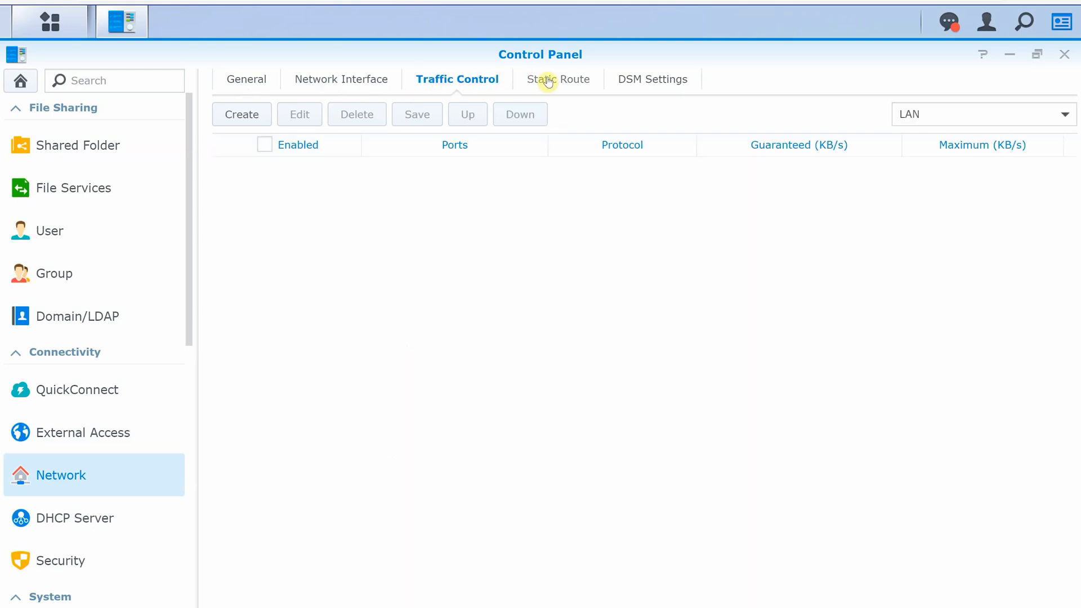
pyautogui.click(551, 79)
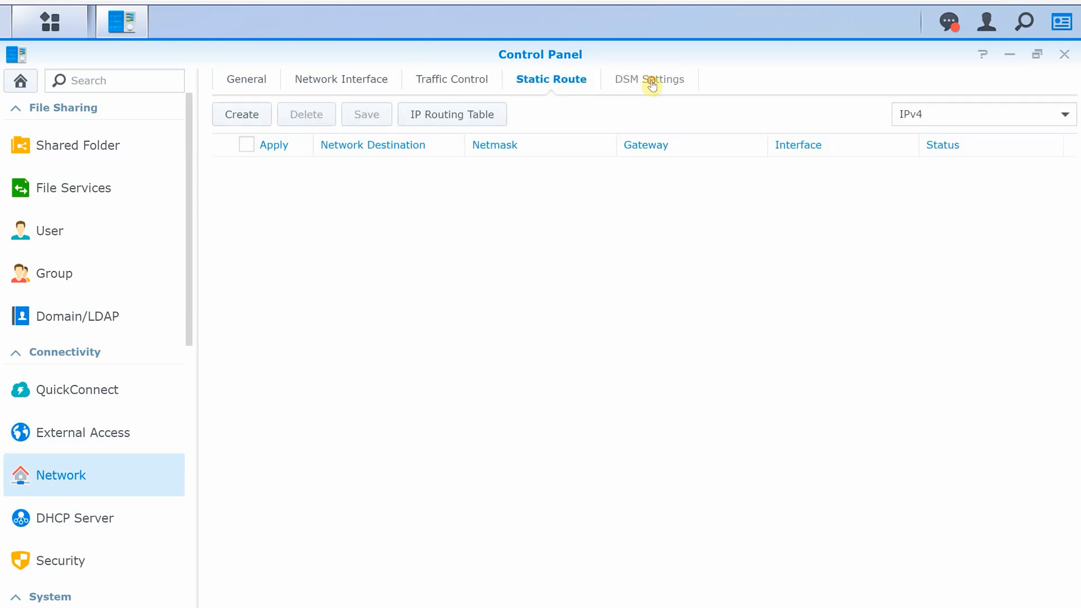
pyautogui.click(644, 79)
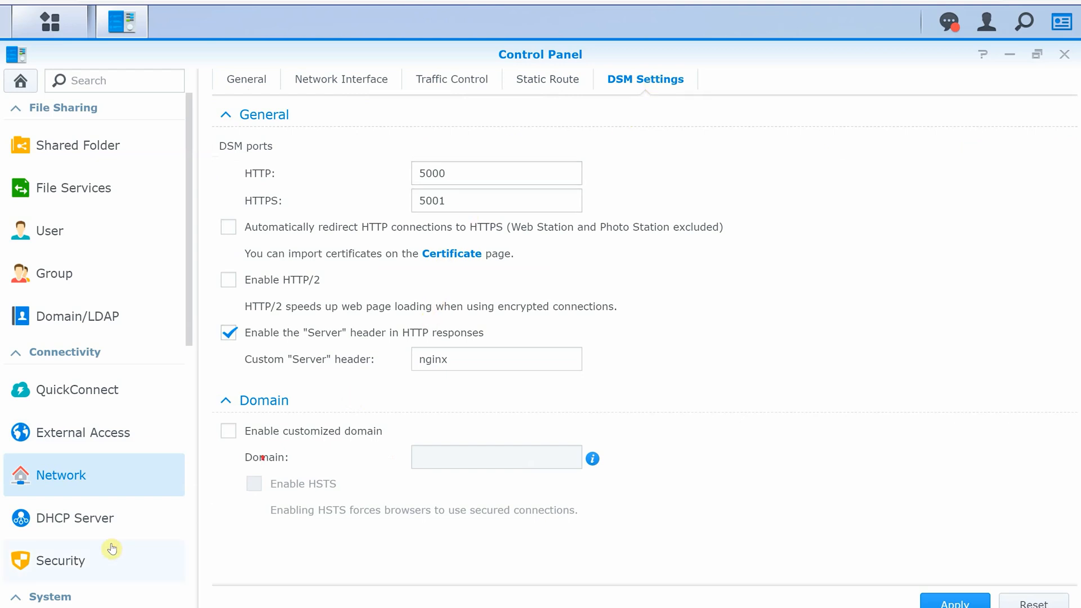
pyautogui.click(75, 518)
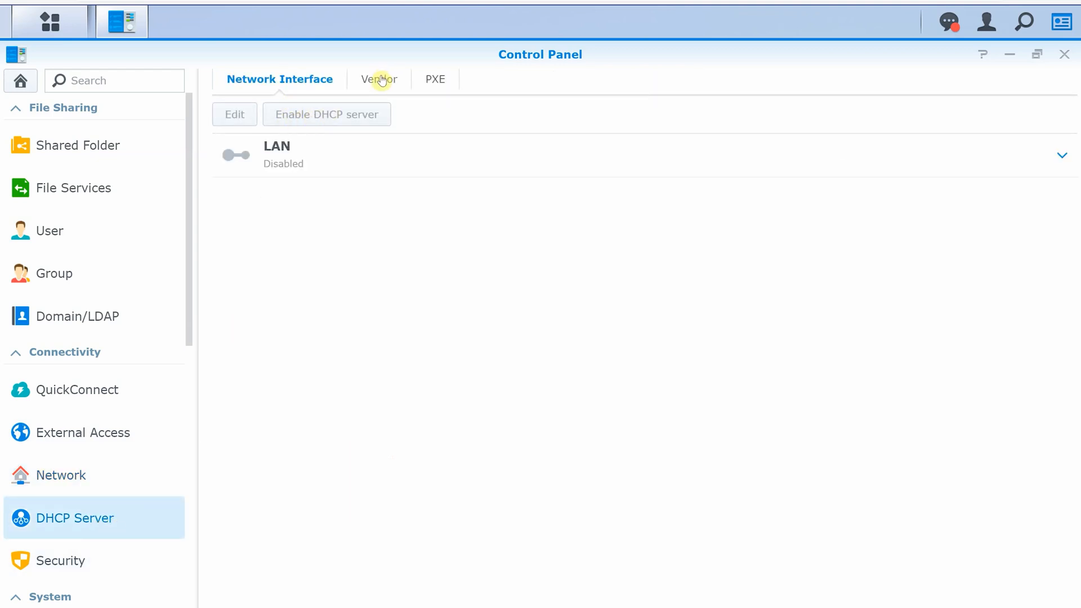
# Browse DHCP PXE and Security's Firewall, Protection, Account and Advanced tabs, then Info Center
pyautogui.click(423, 79)
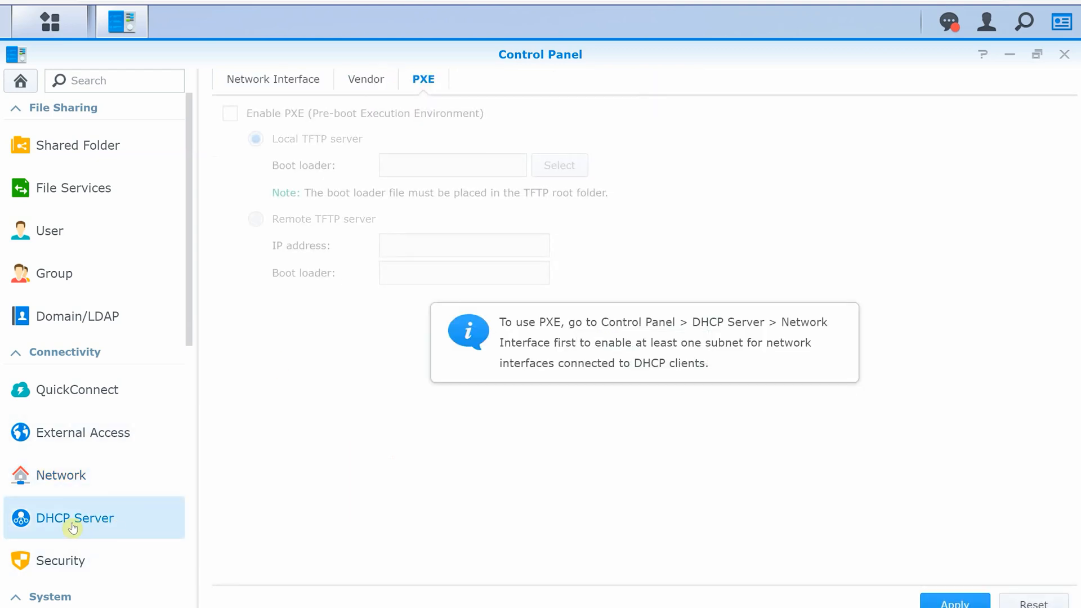
pyautogui.click(60, 561)
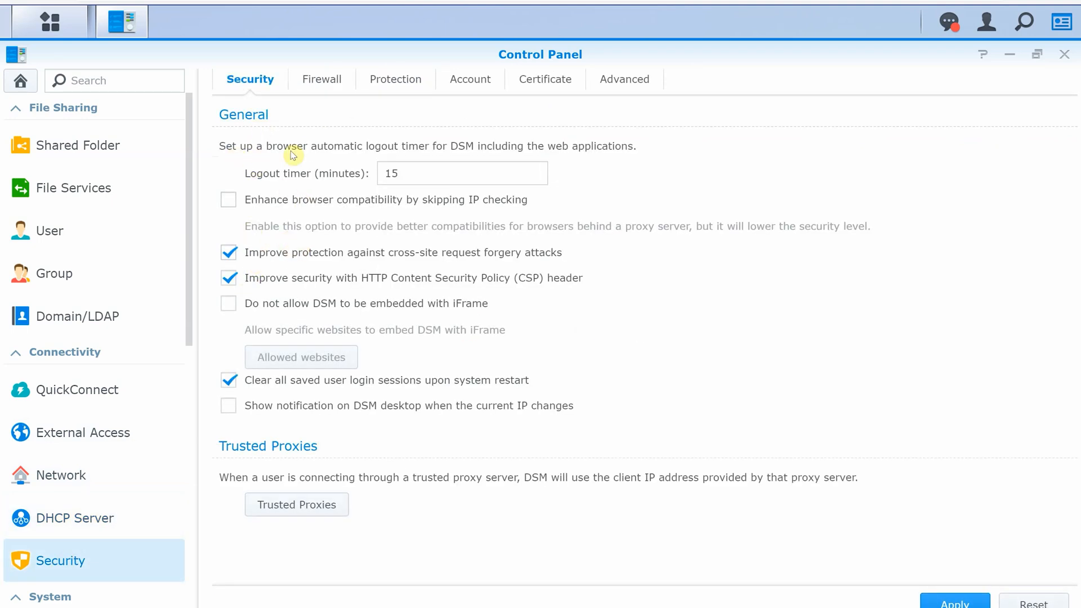
pyautogui.click(320, 78)
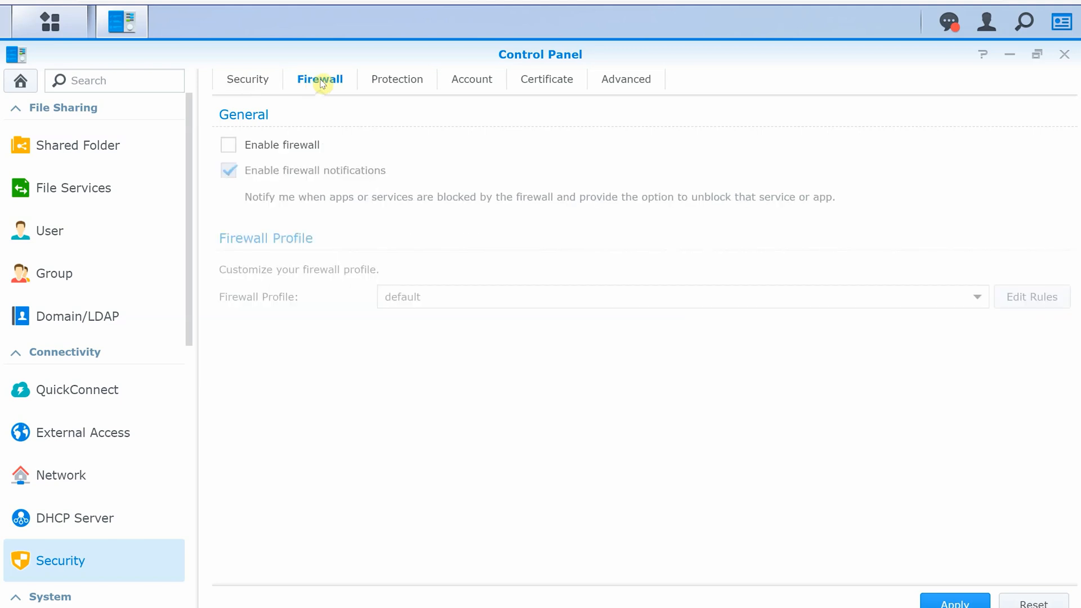
pyautogui.click(393, 79)
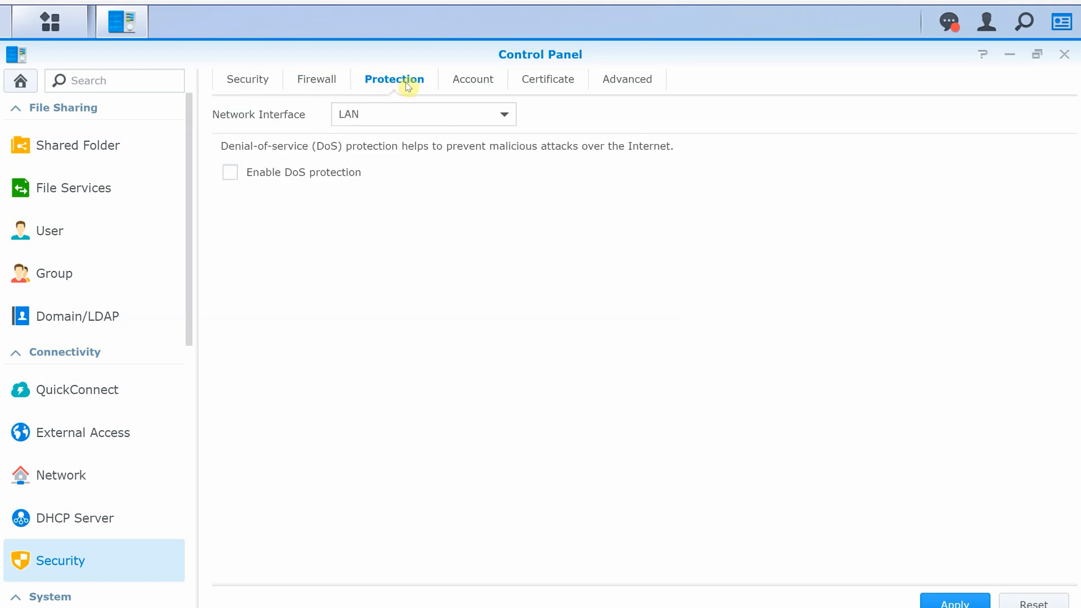
pyautogui.click(468, 78)
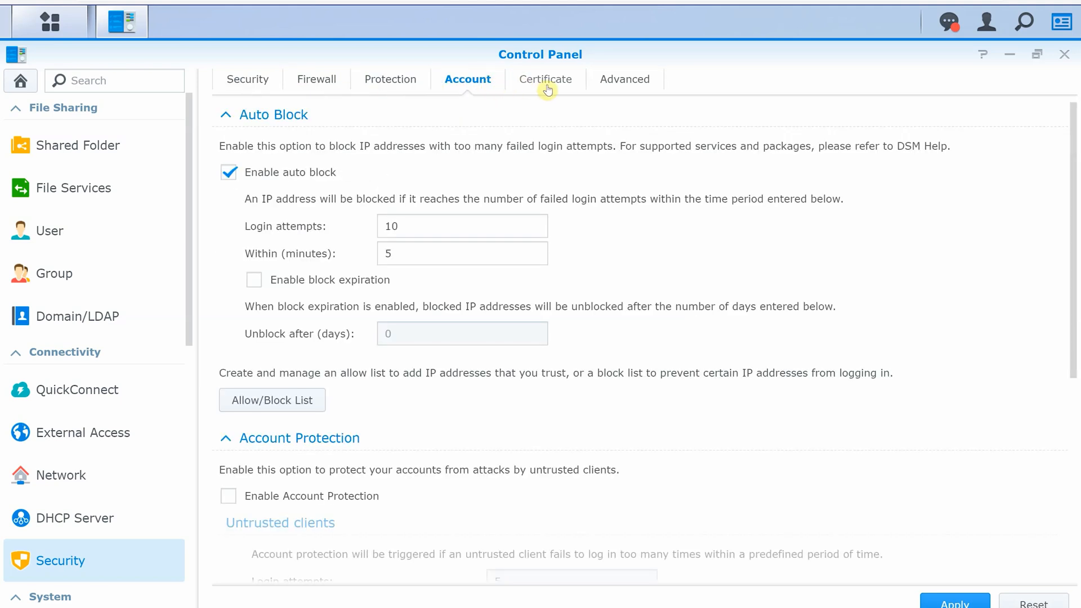
pyautogui.click(622, 79)
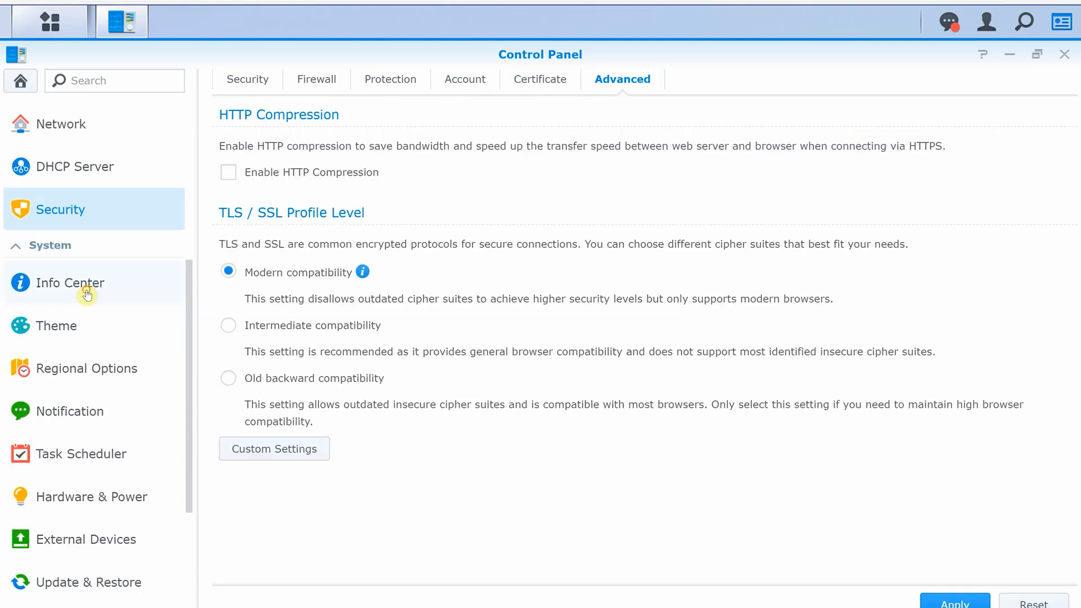
pyautogui.click(70, 283)
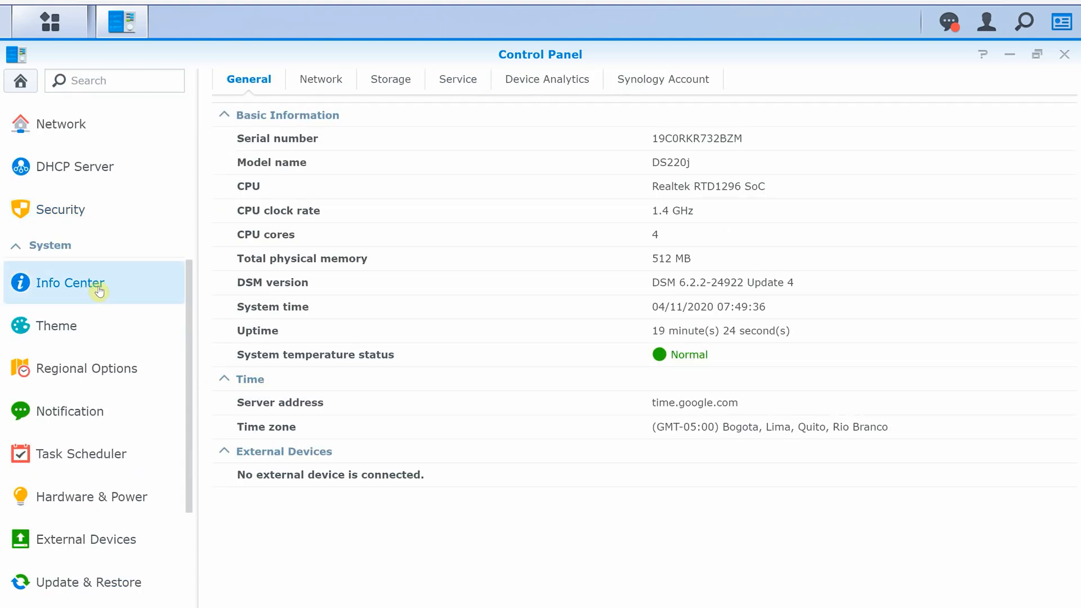
pyautogui.moveTo(202, 259)
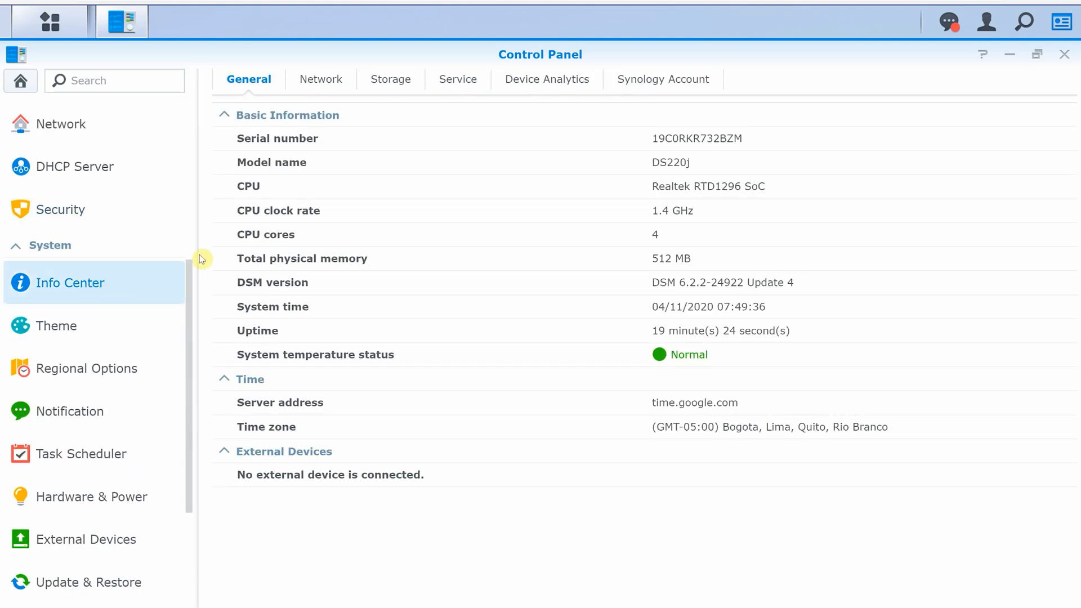
pyautogui.moveTo(316, 196)
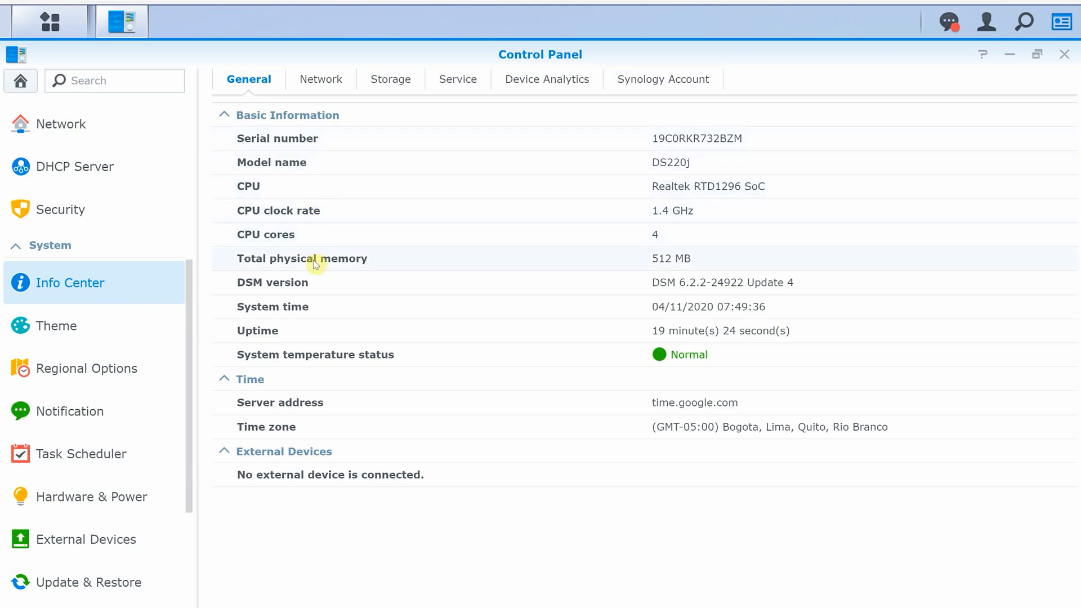
pyautogui.moveTo(262, 476)
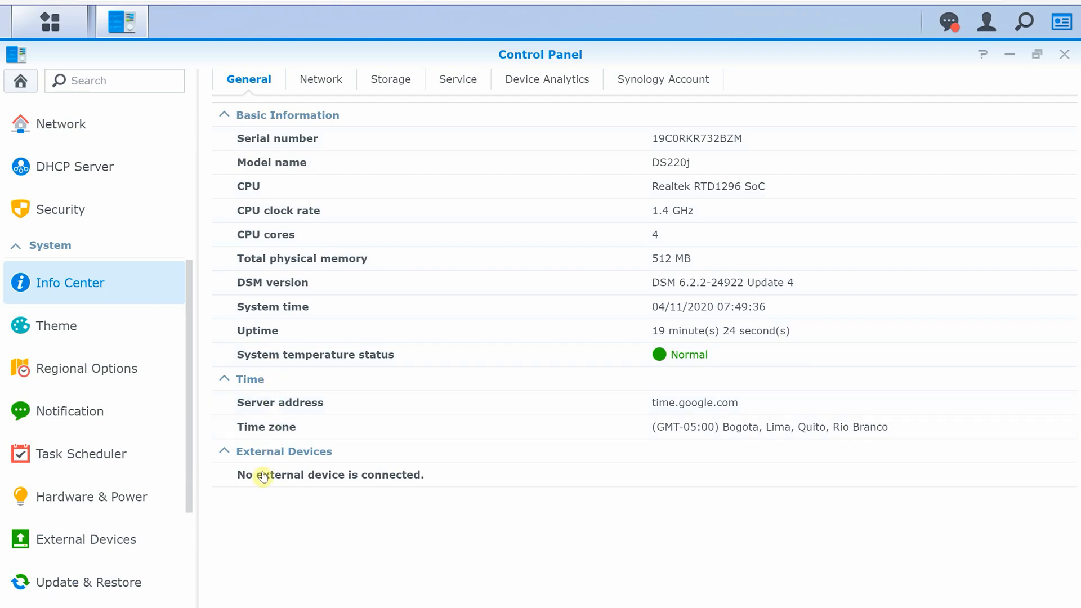
# Review Info Center's Network, Storage, Service and Device Analytics tabs, then open Theme
pyautogui.click(318, 79)
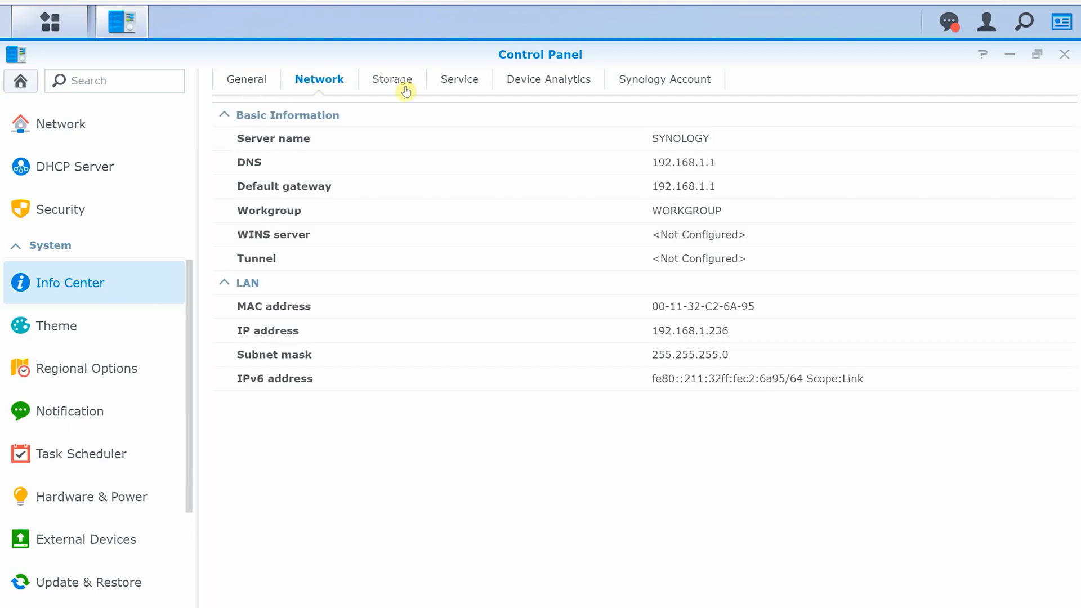
pyautogui.moveTo(406, 90)
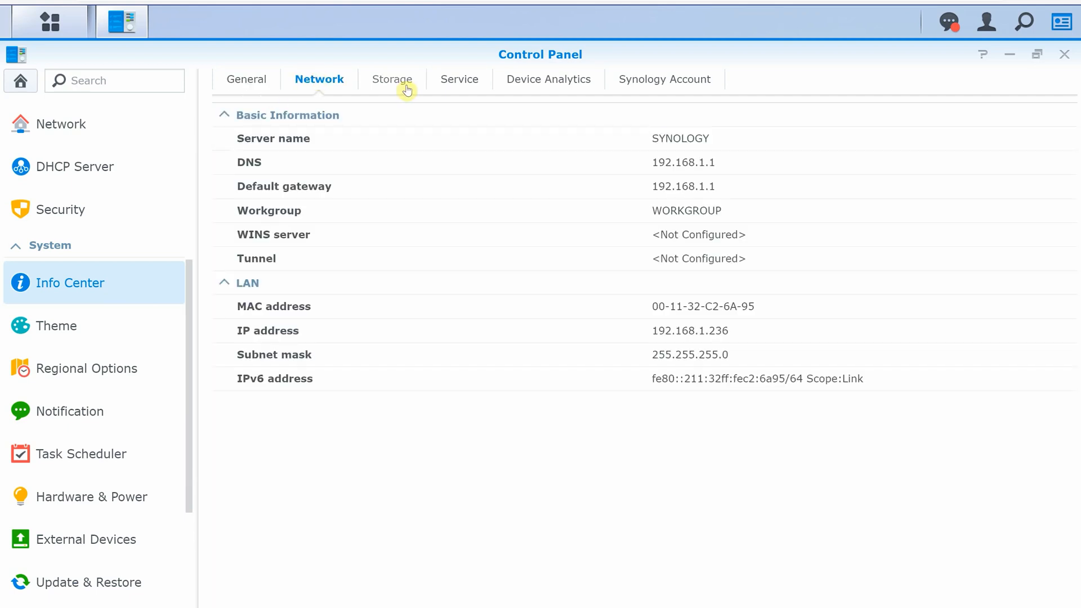
pyautogui.click(387, 79)
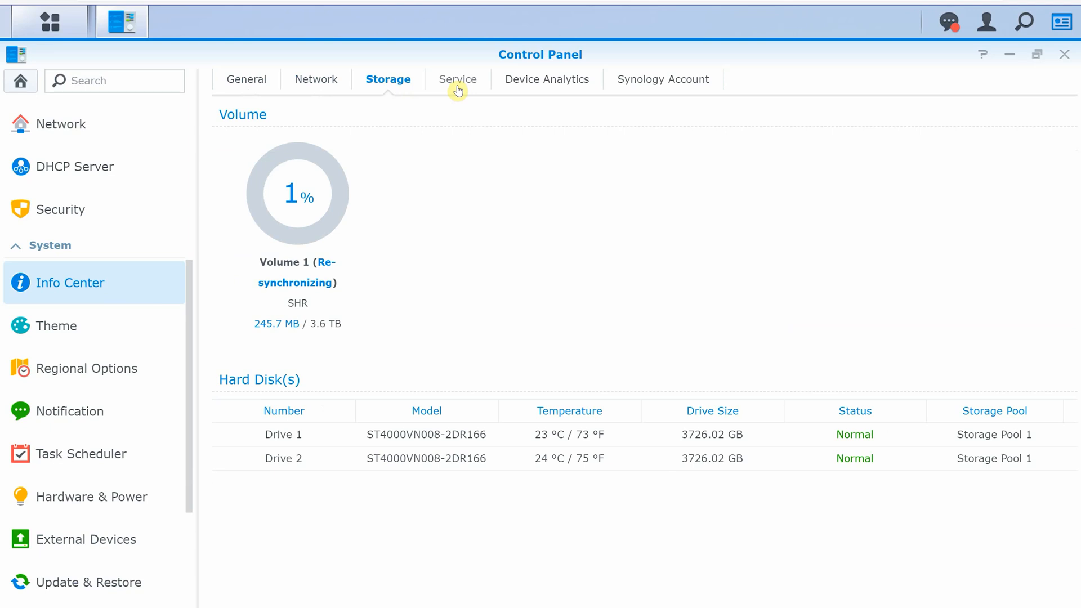
pyautogui.click(455, 79)
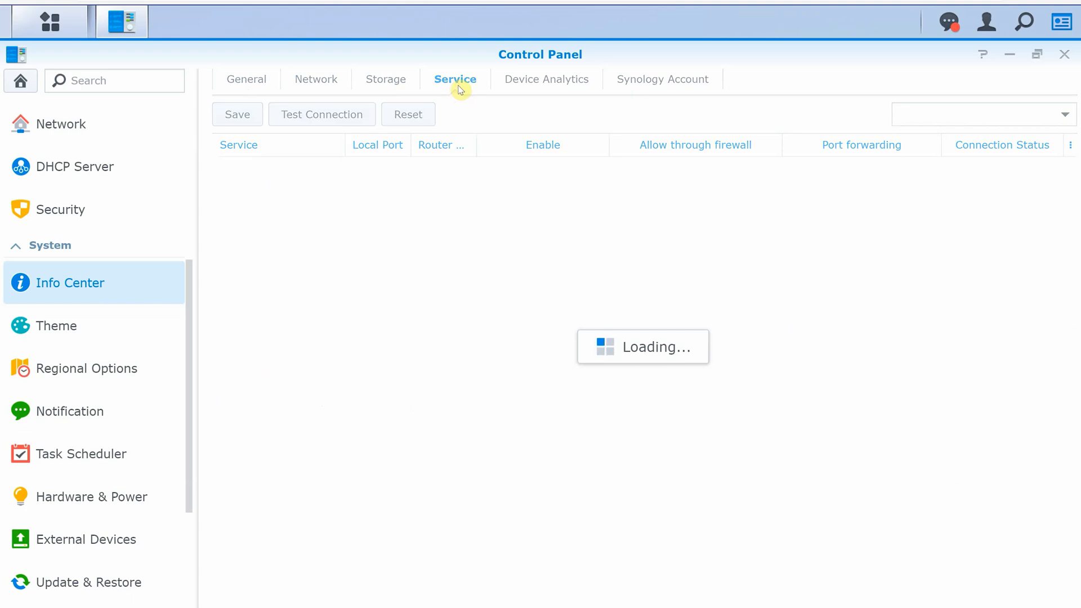
pyautogui.click(455, 79)
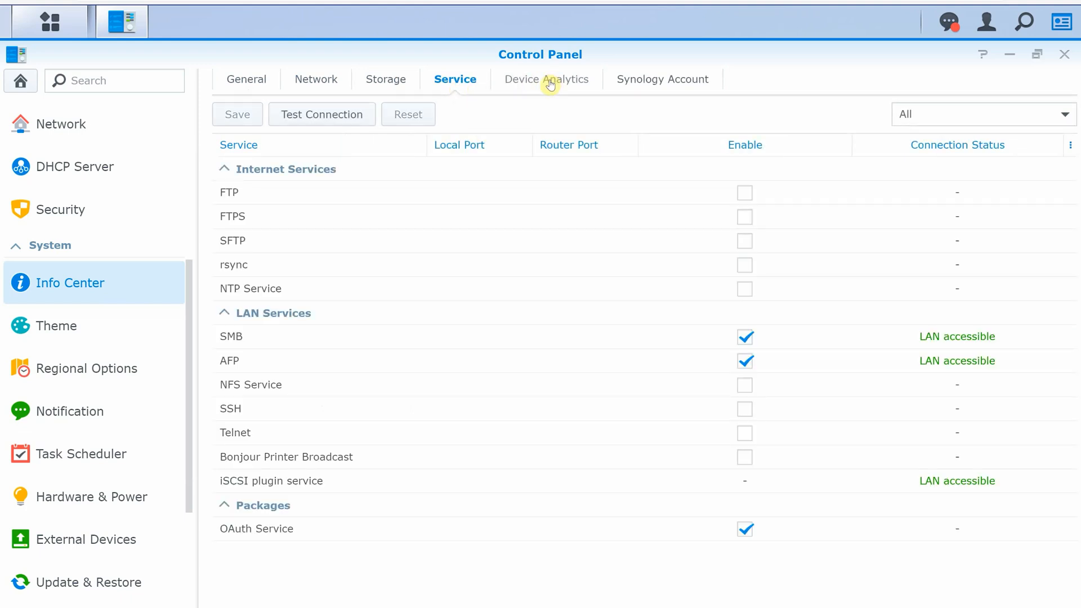
pyautogui.click(547, 78)
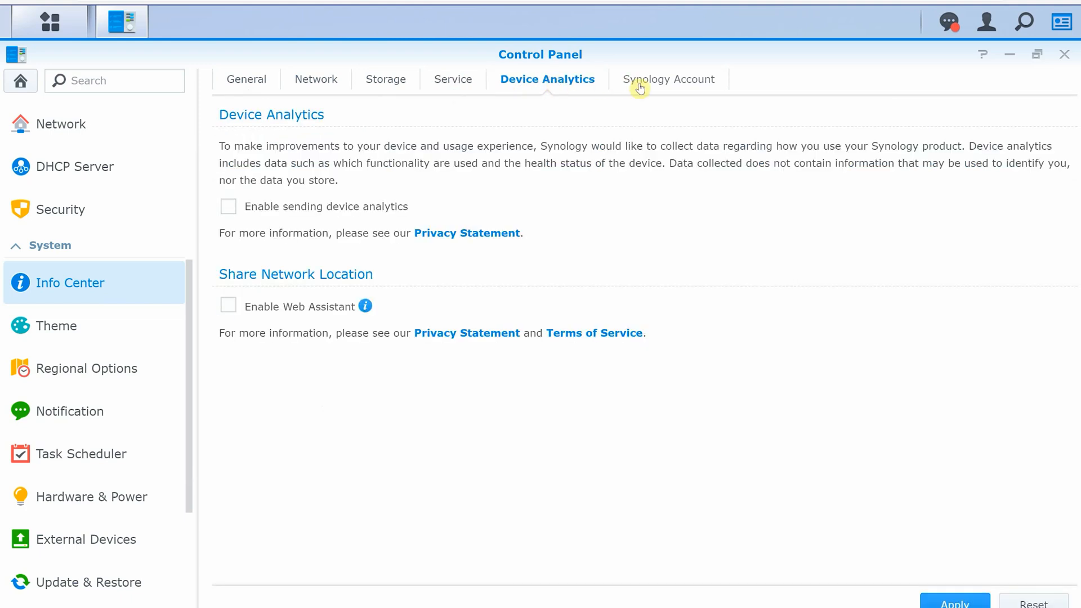
pyautogui.click(57, 326)
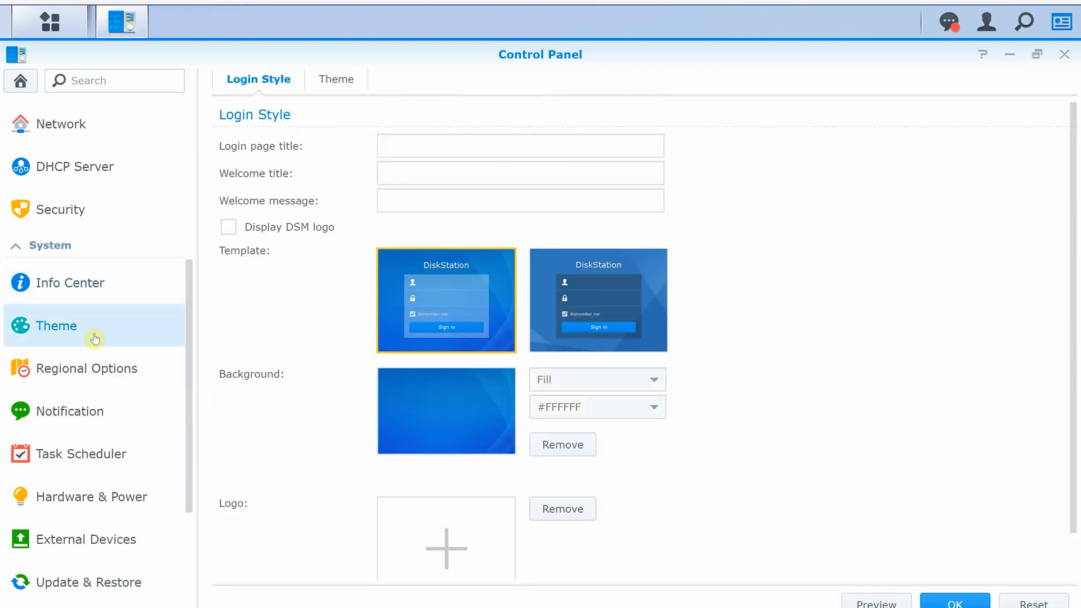
# Browse Theme options, Regional Options, and Notification email and event settings
pyautogui.click(331, 79)
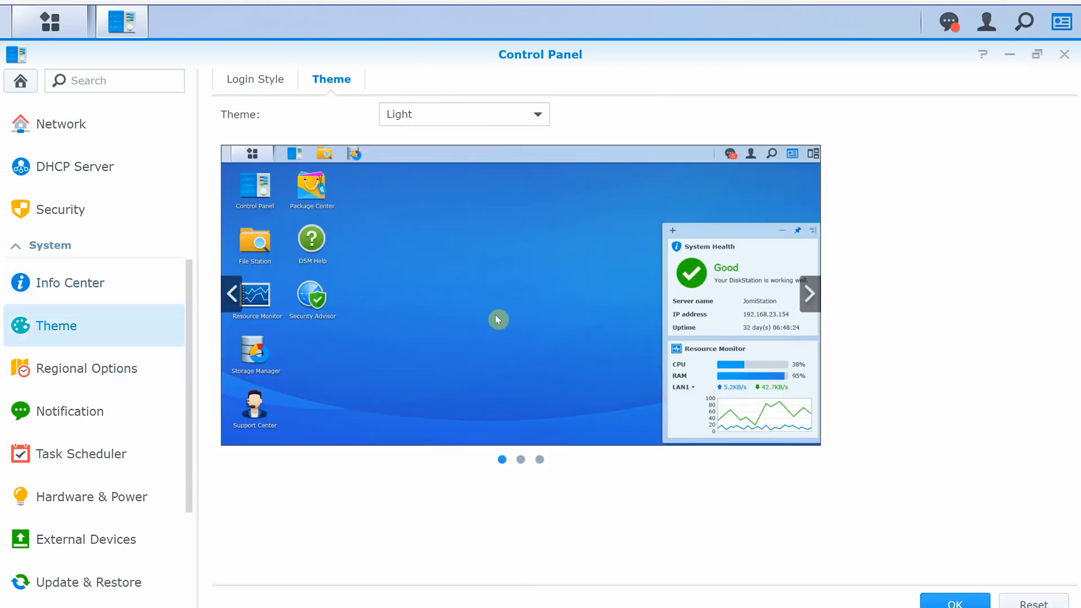
pyautogui.click(810, 293)
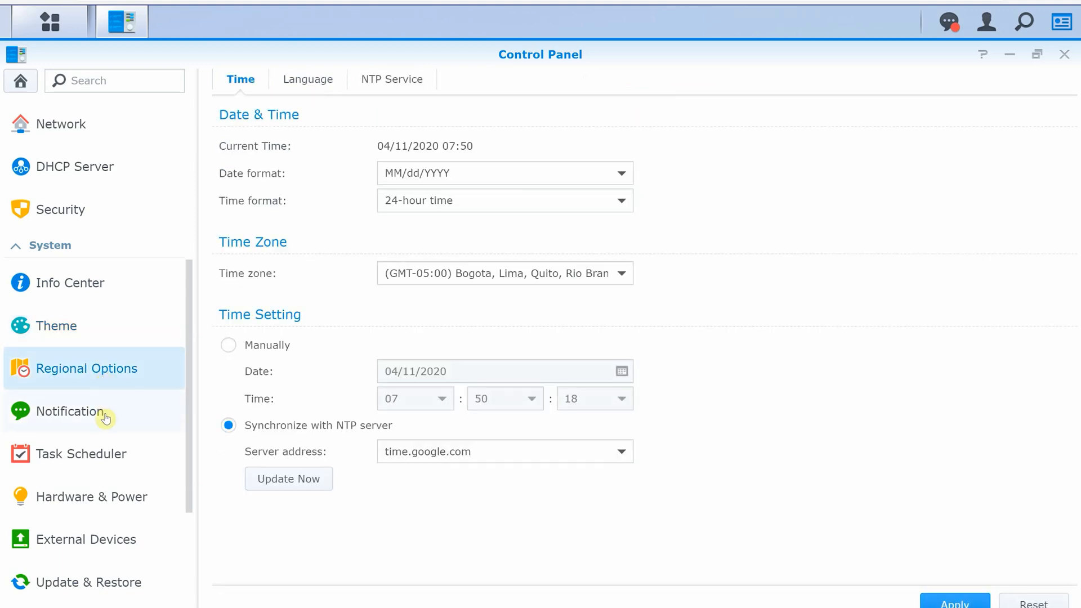
pyautogui.click(69, 411)
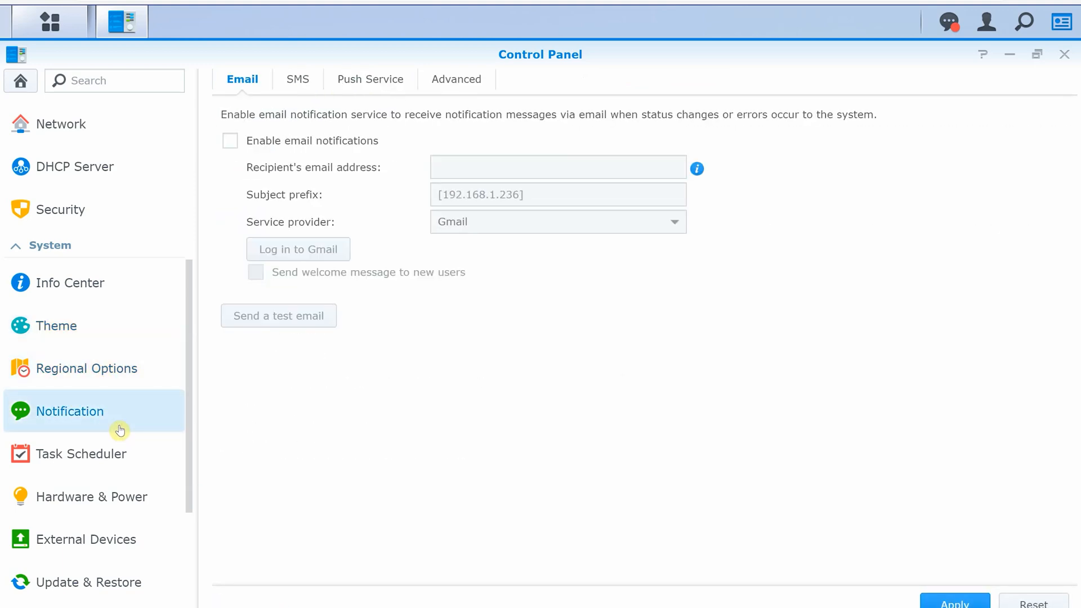
pyautogui.click(456, 78)
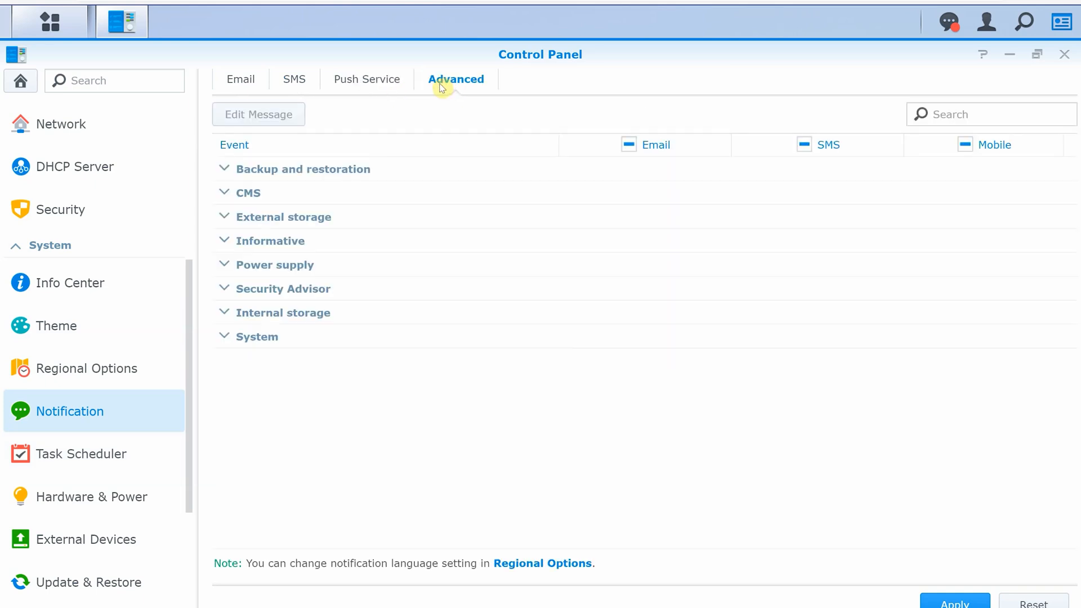
# View Task Scheduler, Hardware & Power and hibernation settings, then Update & Restore
pyautogui.click(81, 454)
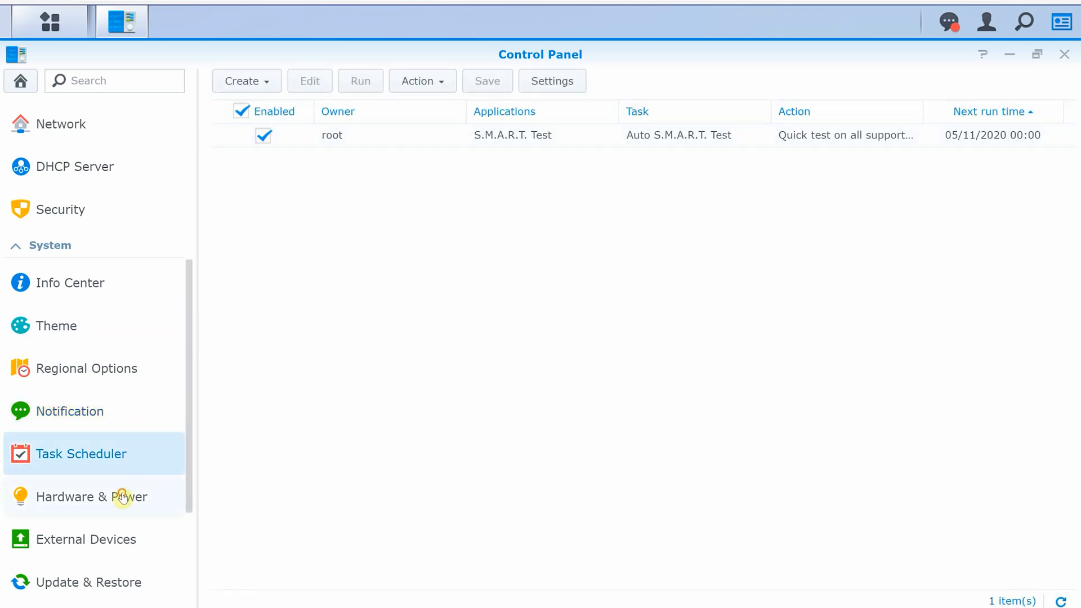
pyautogui.click(92, 497)
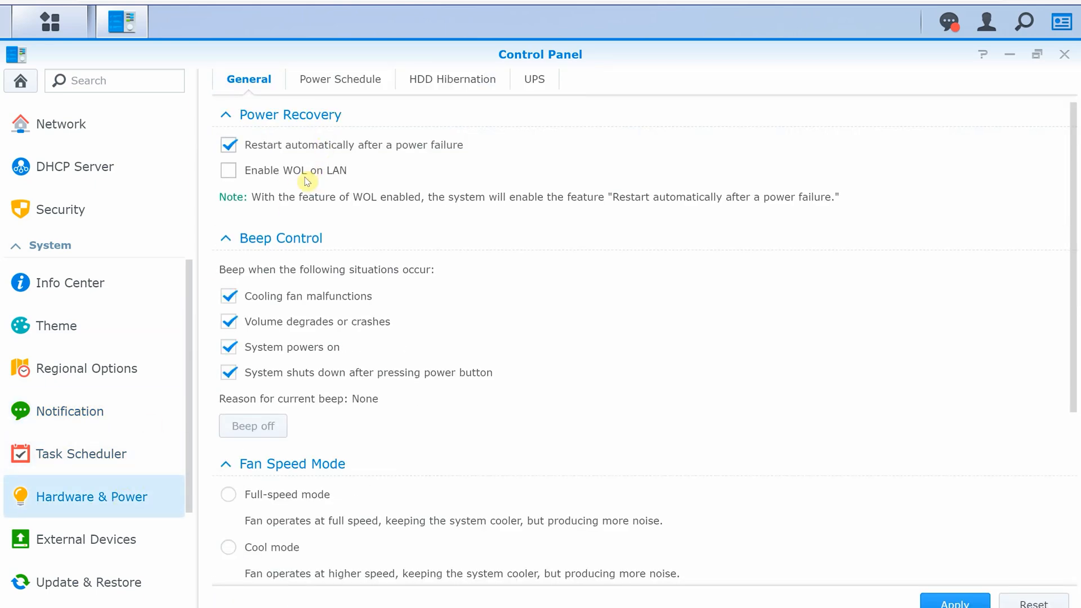
pyautogui.scroll(-3)
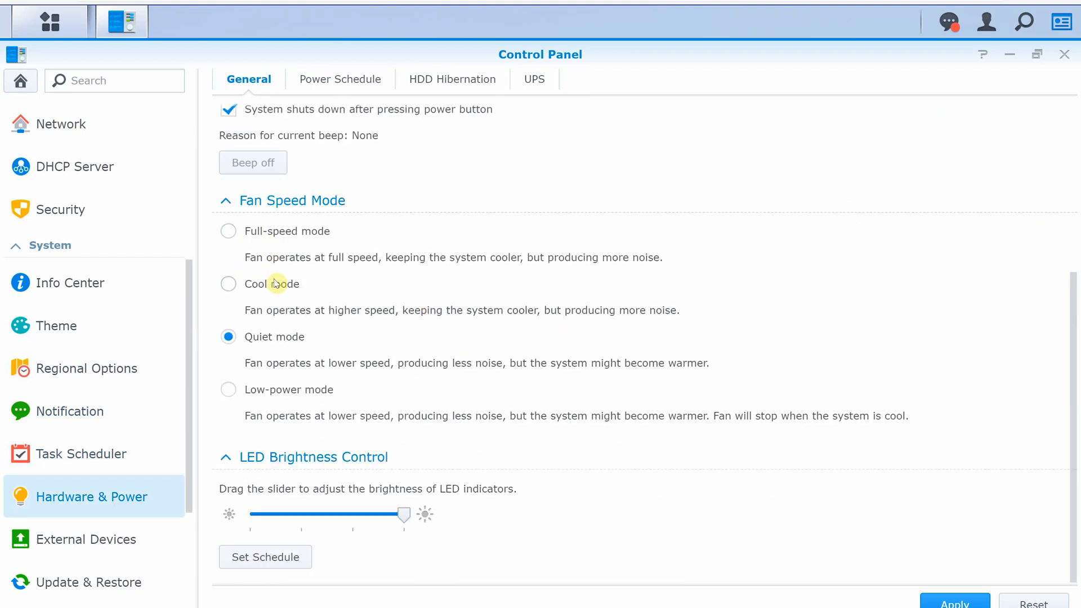
pyautogui.moveTo(439, 442)
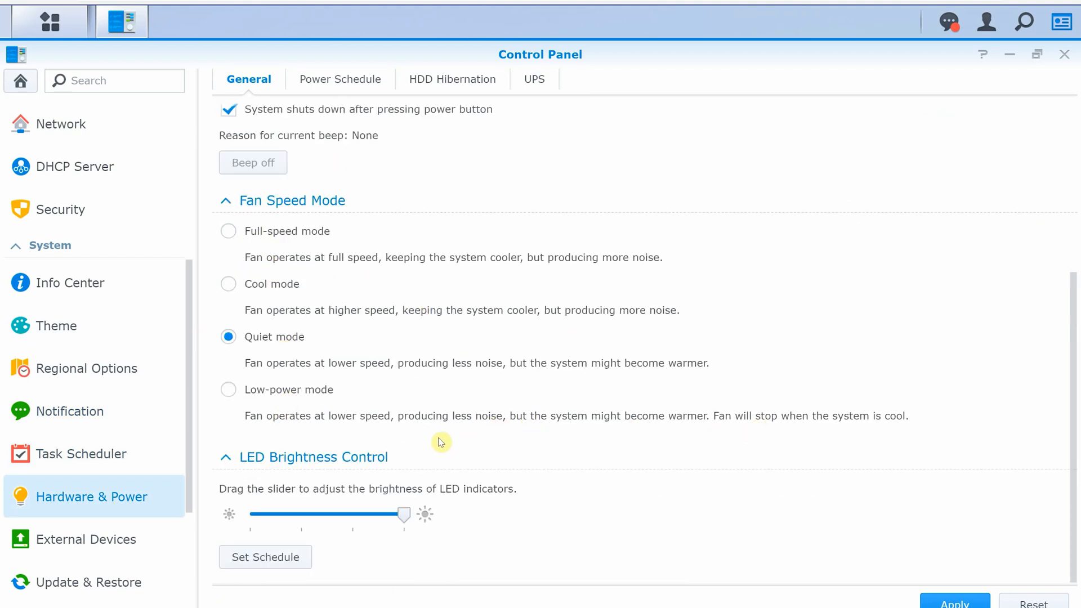
pyautogui.click(453, 79)
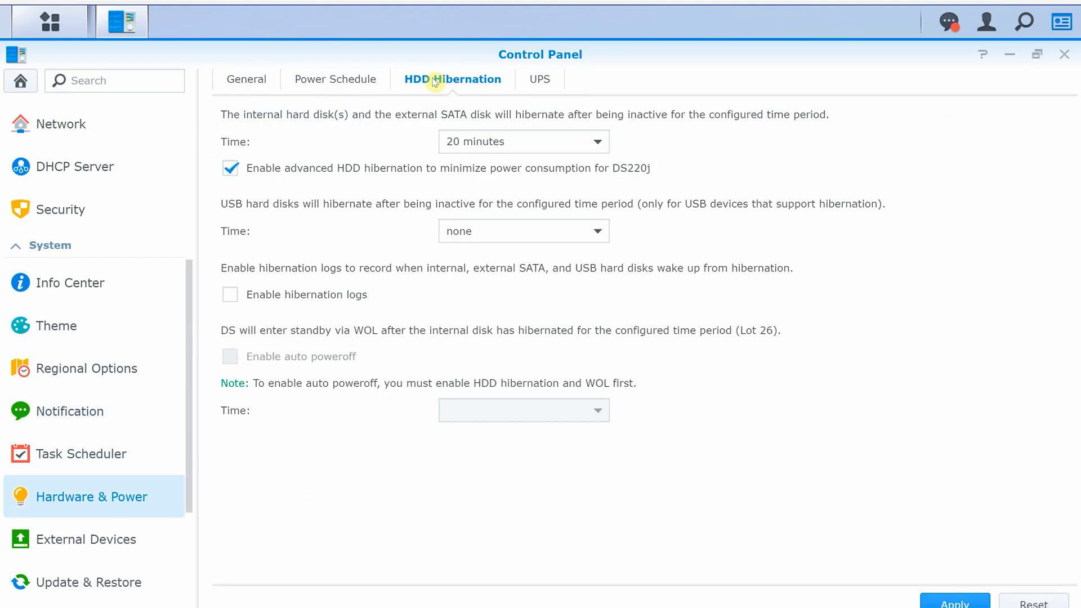
pyautogui.click(531, 79)
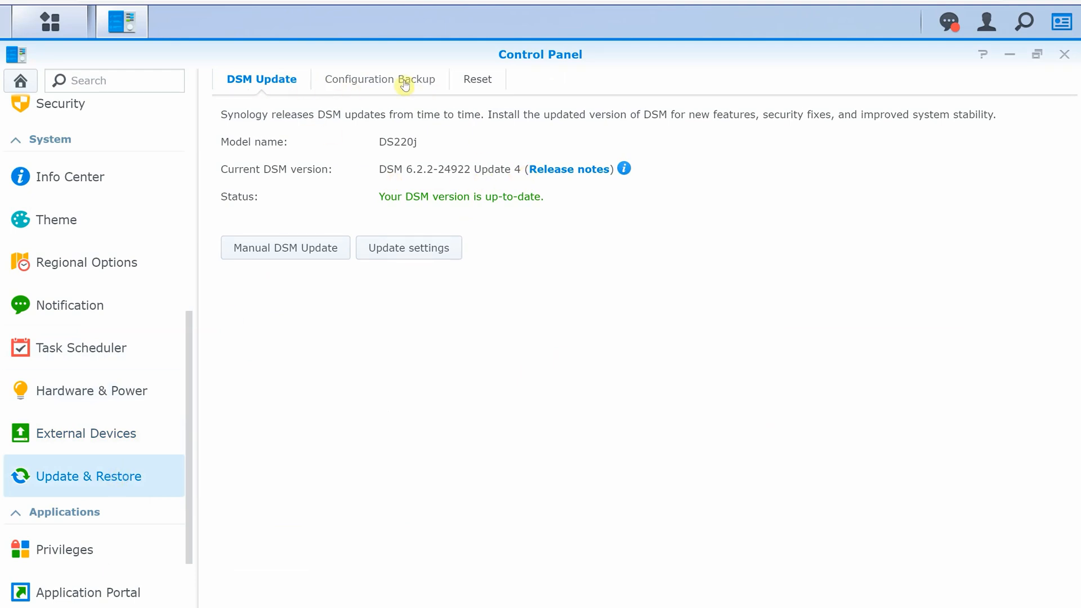
# Browse Privileges, Application Portal, Indexing Service and Shared Folder Sync, then open Terminal & SNMP
pyautogui.click(64, 550)
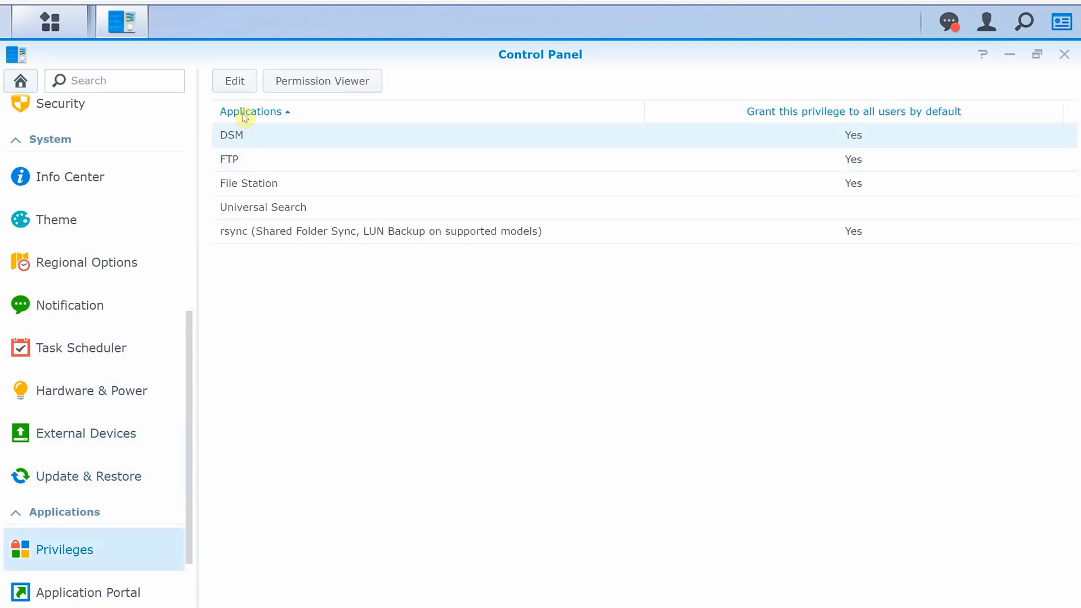
pyautogui.click(322, 80)
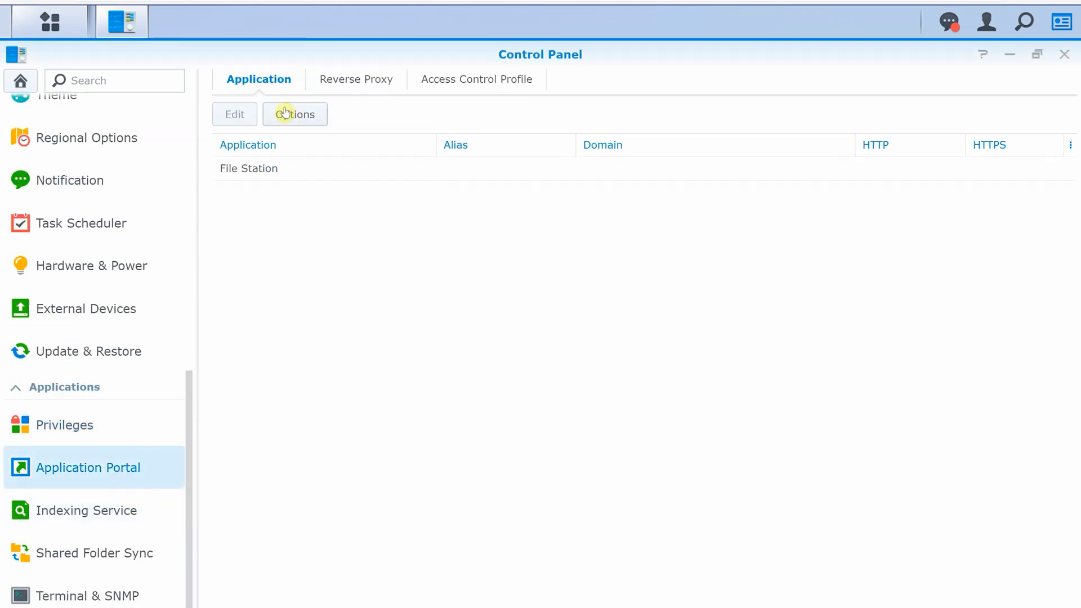
pyautogui.click(86, 510)
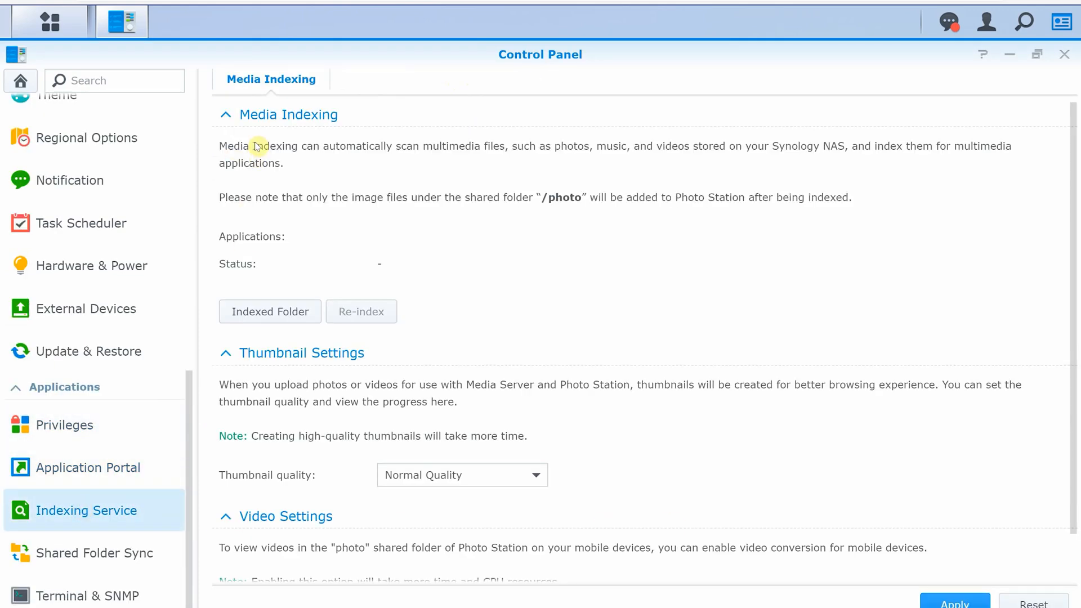
pyautogui.scroll(-3)
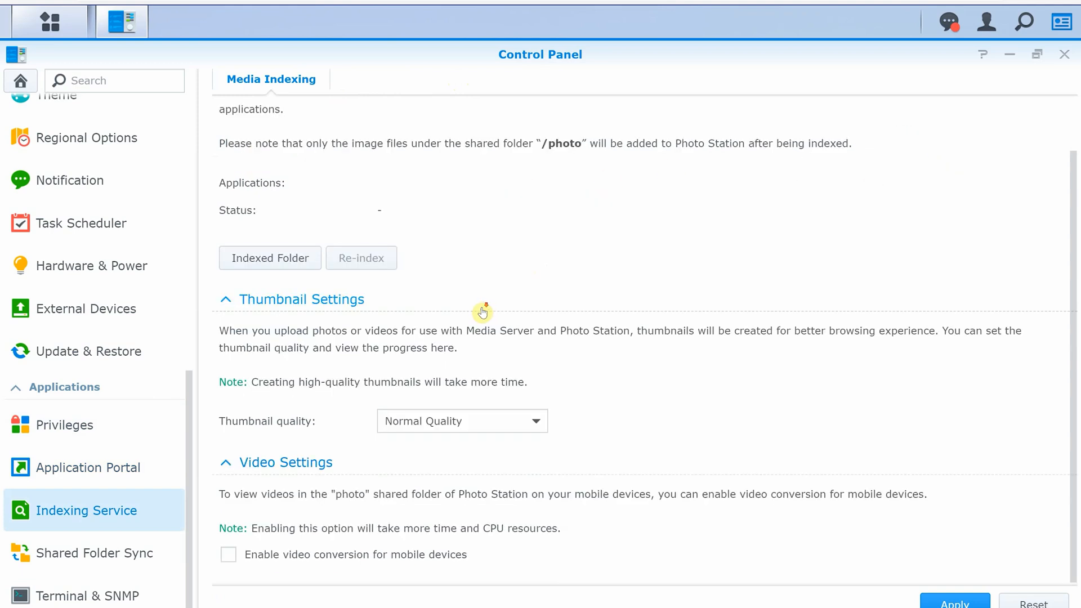
pyautogui.click(94, 552)
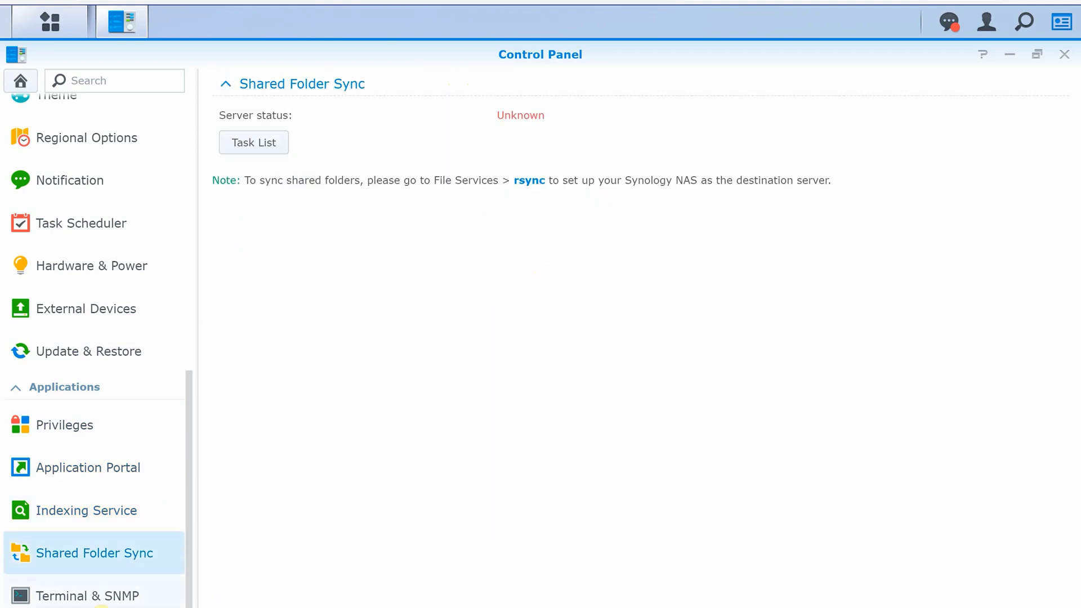
pyautogui.click(87, 595)
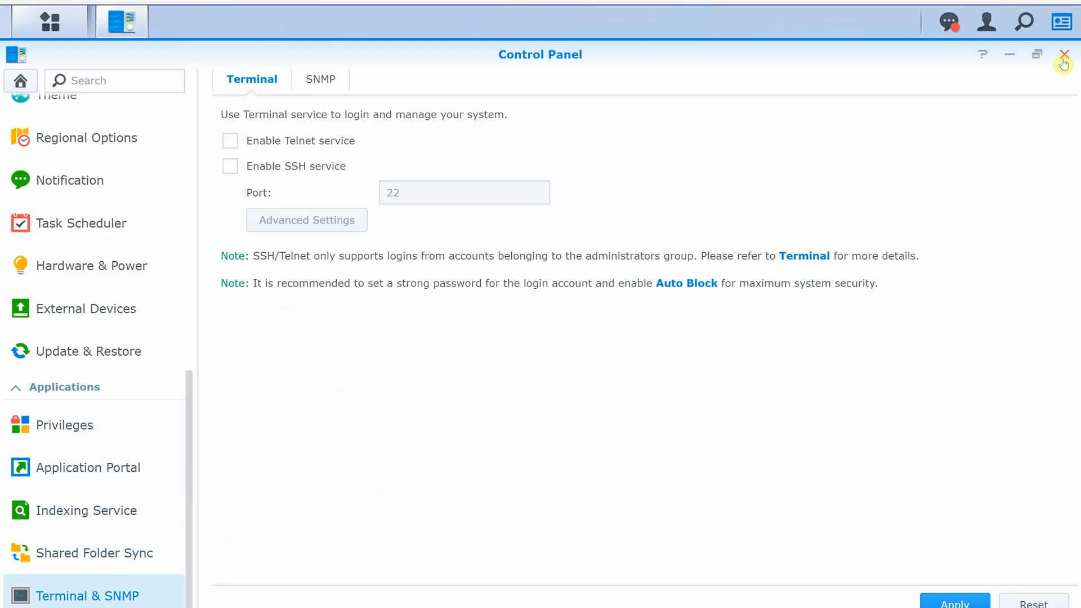